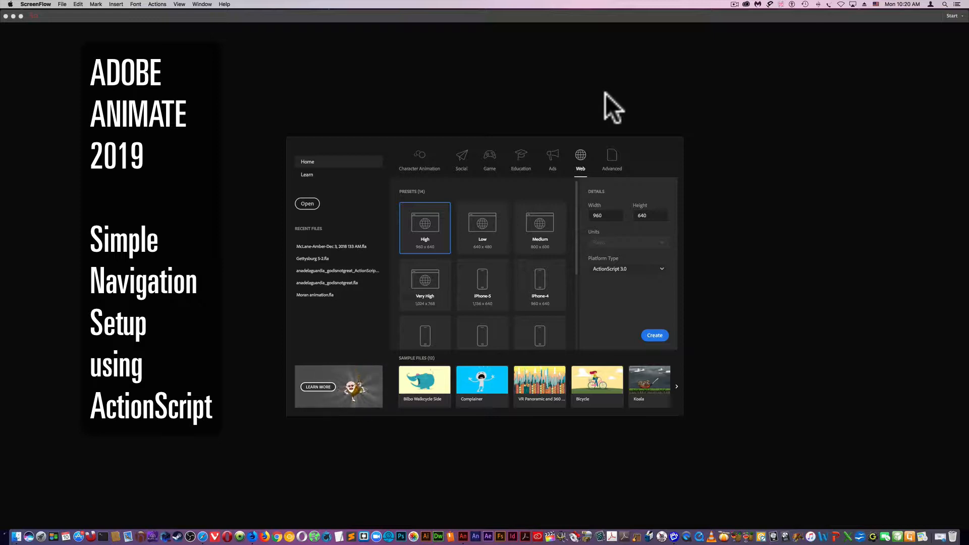
{"action": "mouse_move", "coordinate": [725, 45]}
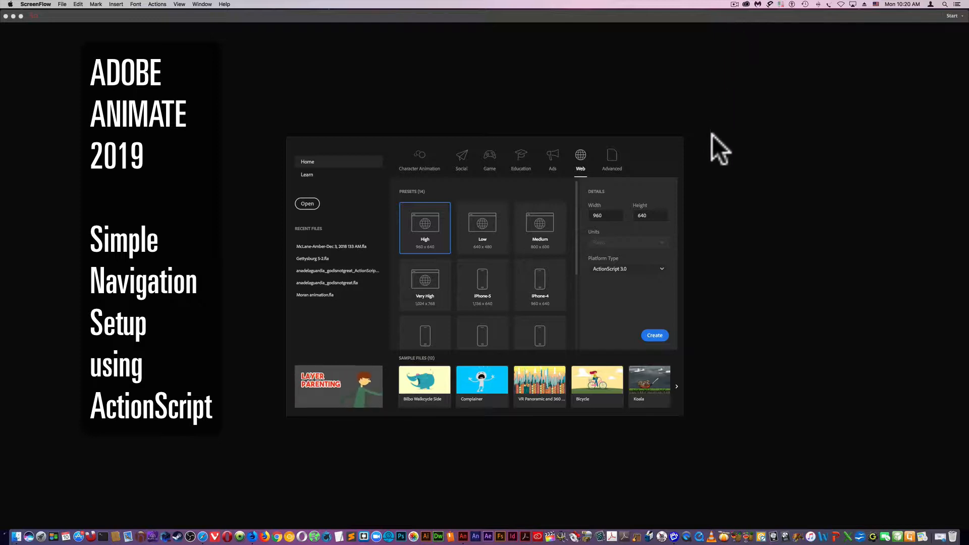
{"action": "mouse_move", "coordinate": [616, 281]}
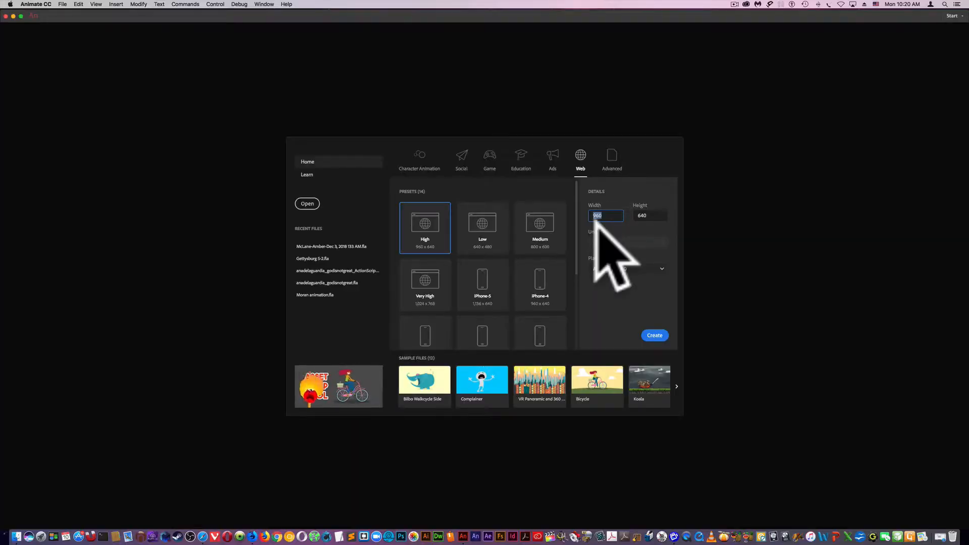
Create a new ActionScript 3.0 web document with a custom narrow stage width.
{"action": "type", "text": "1"}
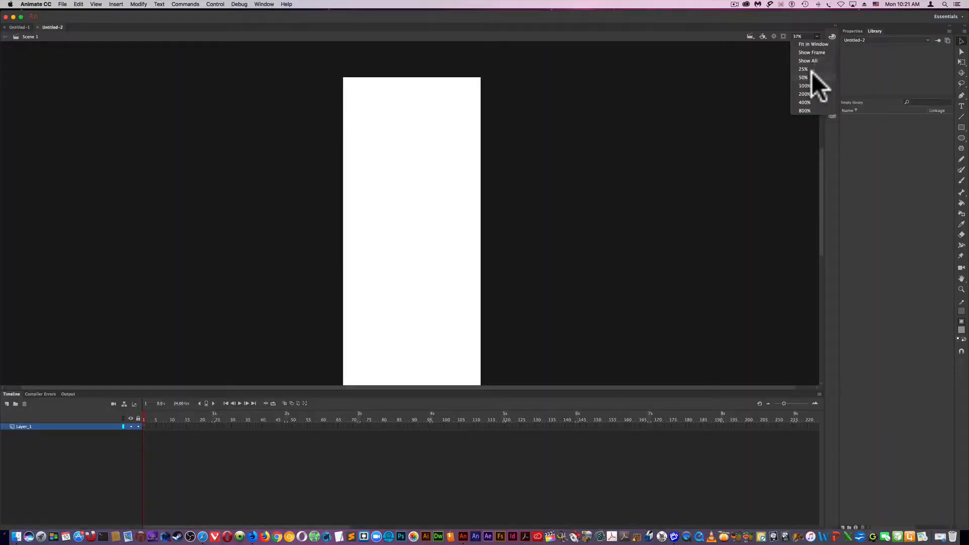
Zoom the stage to 50%, add new layers, and rename the top layer ACTIONS.
{"action": "left_click", "coordinate": [802, 77]}
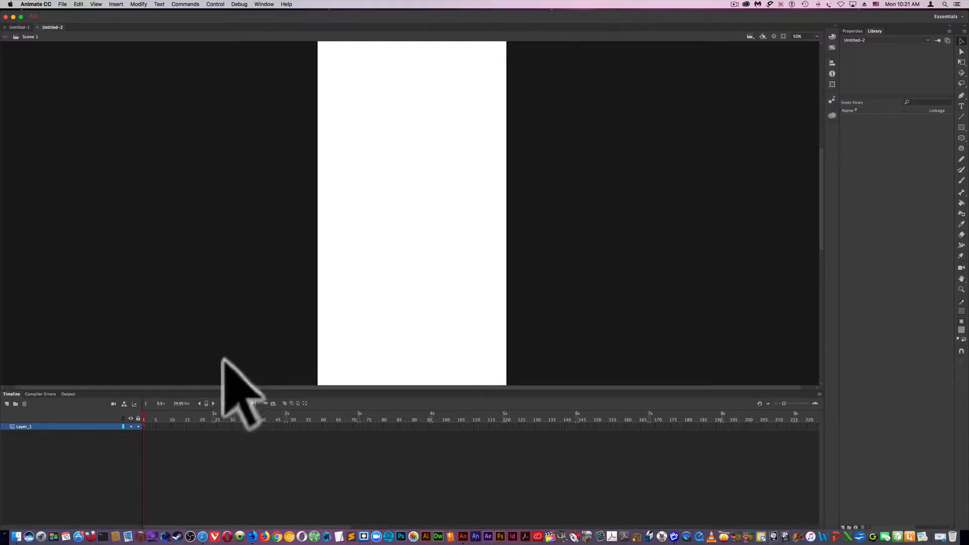
{"action": "mouse_move", "coordinate": [48, 520]}
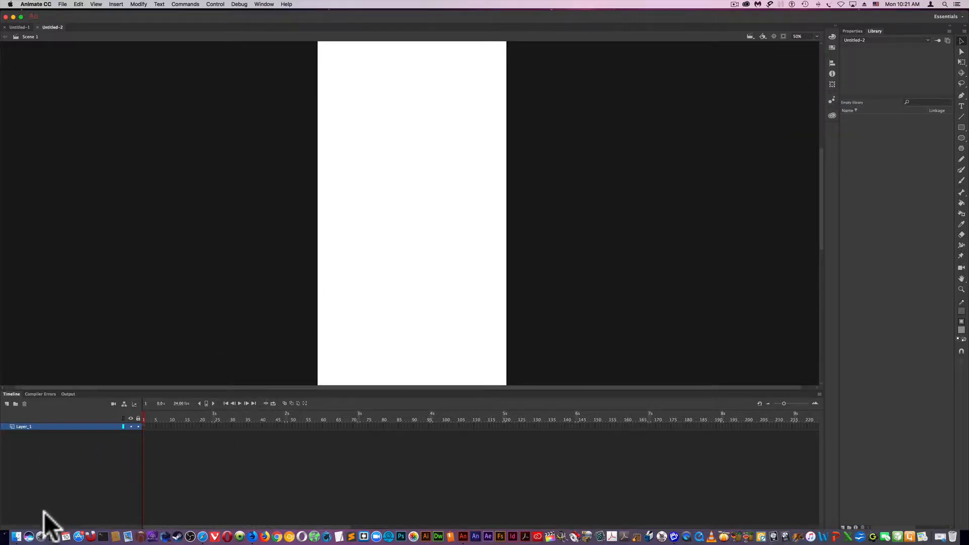
{"action": "left_click", "coordinate": [6, 404]}
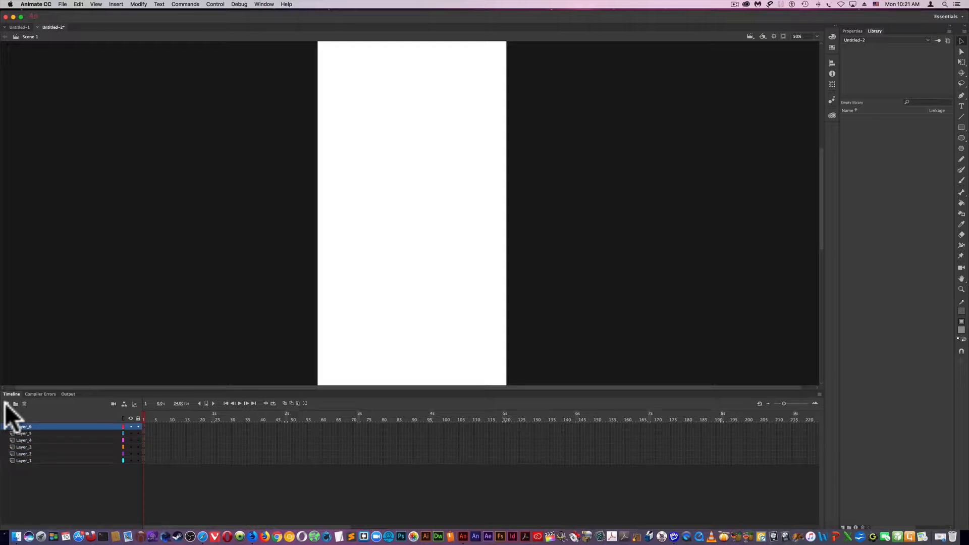
{"action": "left_click", "coordinate": [6, 404]}
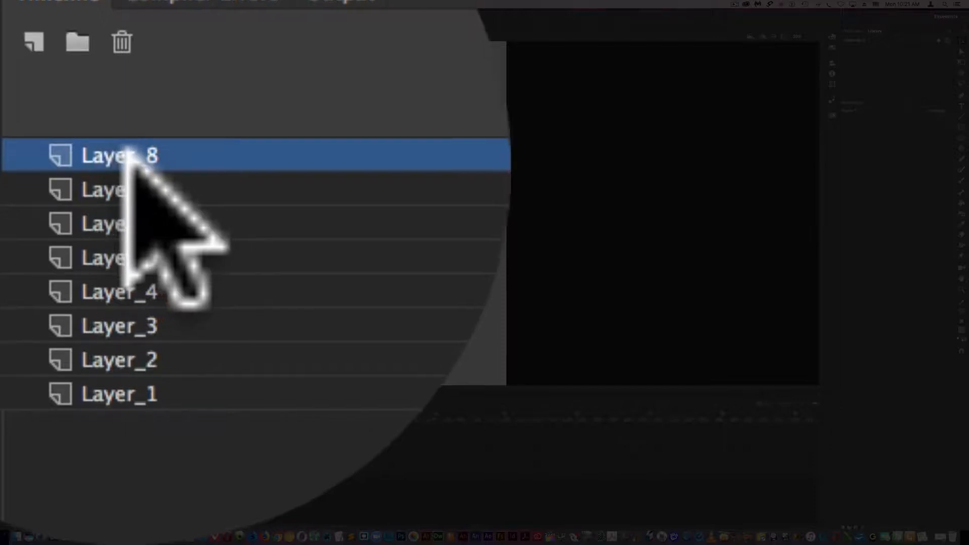
{"action": "double_click", "coordinate": [118, 155]}
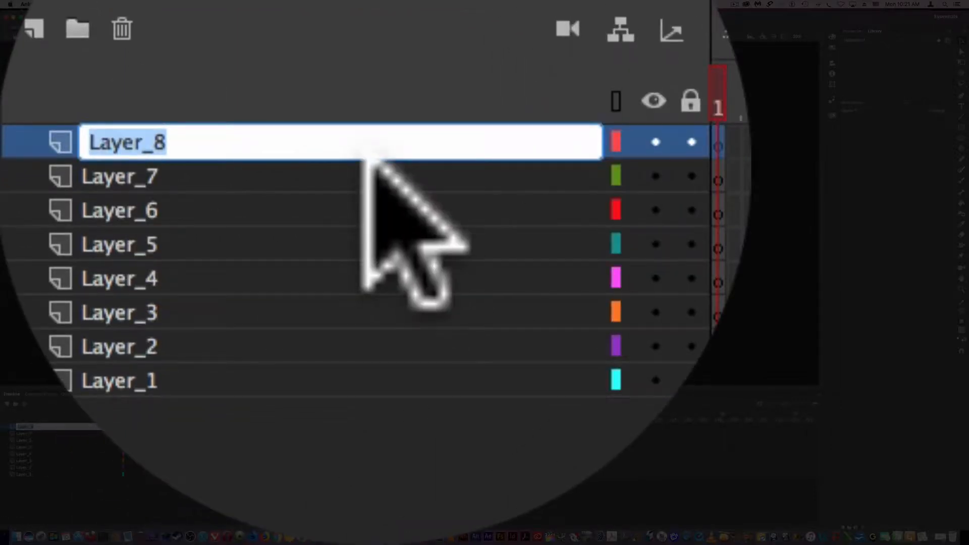
{"action": "type", "text": "ACTIONS"}
{"action": "left_click", "coordinate": [341, 245]}
{"action": "type", "text": "Graphics"}
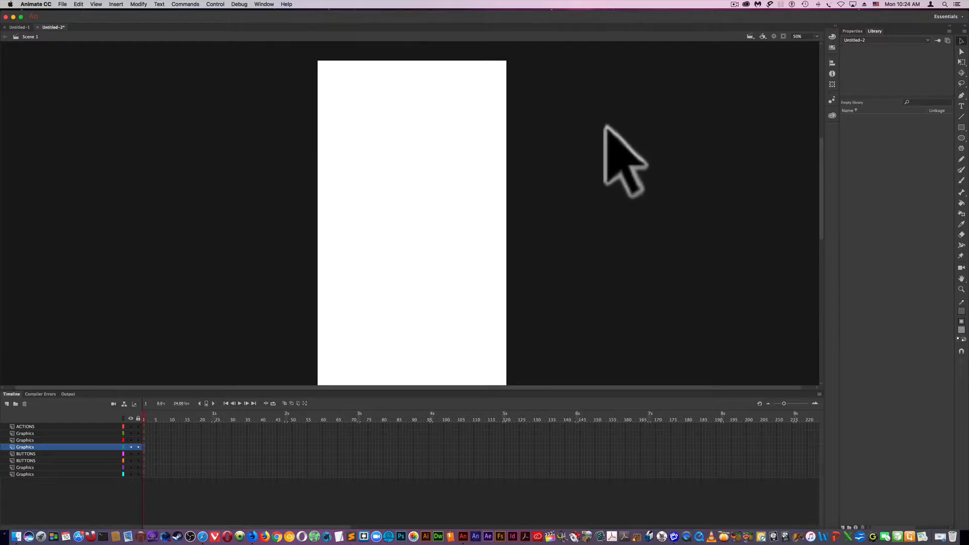
{"action": "mouse_move", "coordinate": [151, 76]}
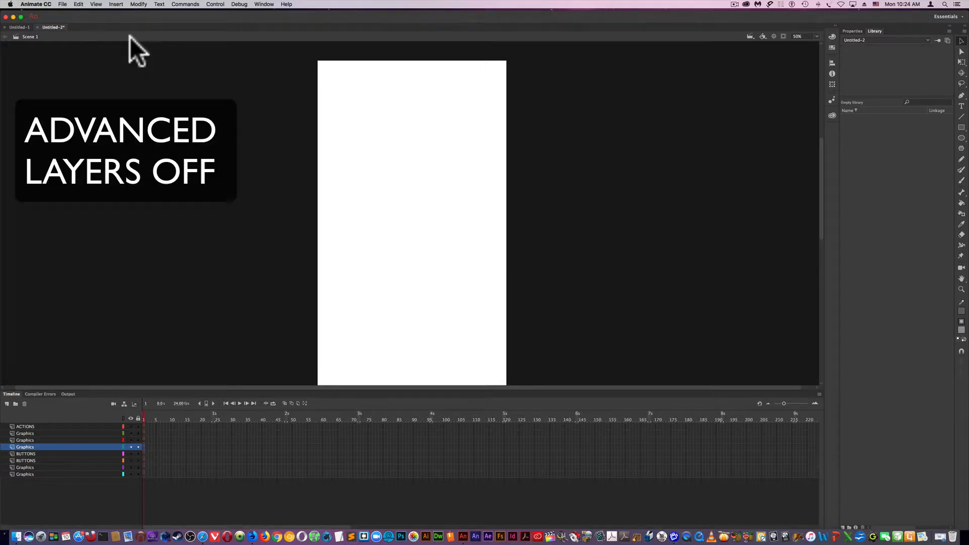
{"action": "mouse_move", "coordinate": [143, 15]}
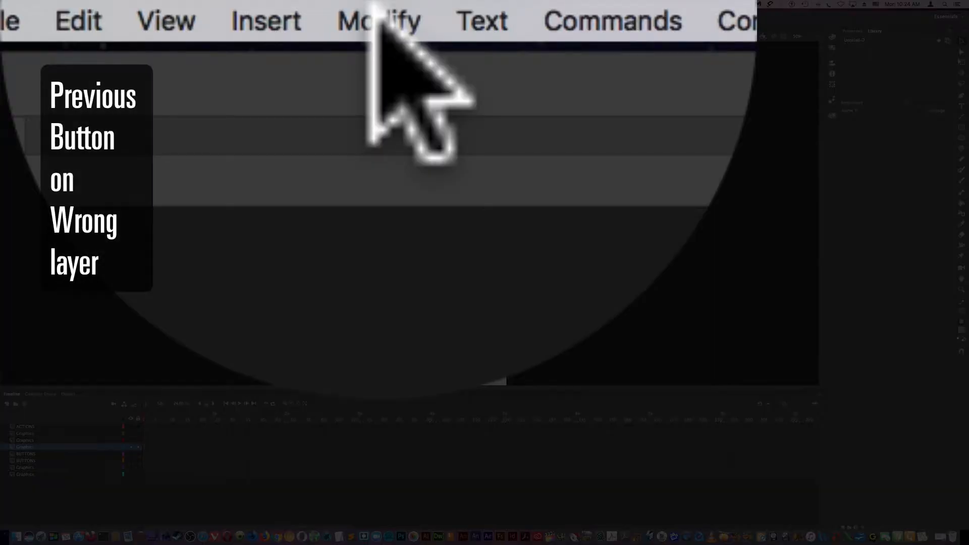
Uncheck Use Advanced Layers in Modify > Document, confirm the warning, and apply with OK.
{"action": "left_click", "coordinate": [380, 20]}
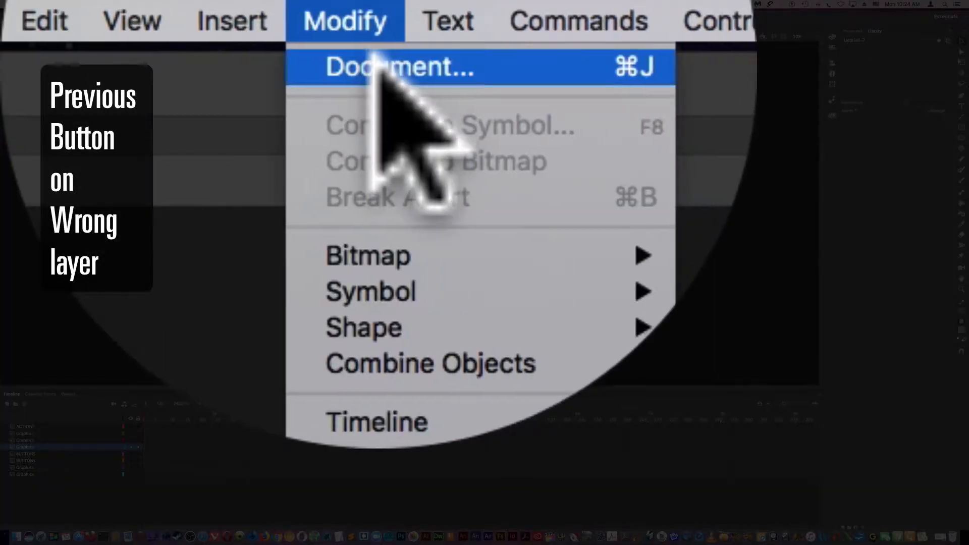
{"action": "left_click", "coordinate": [385, 68]}
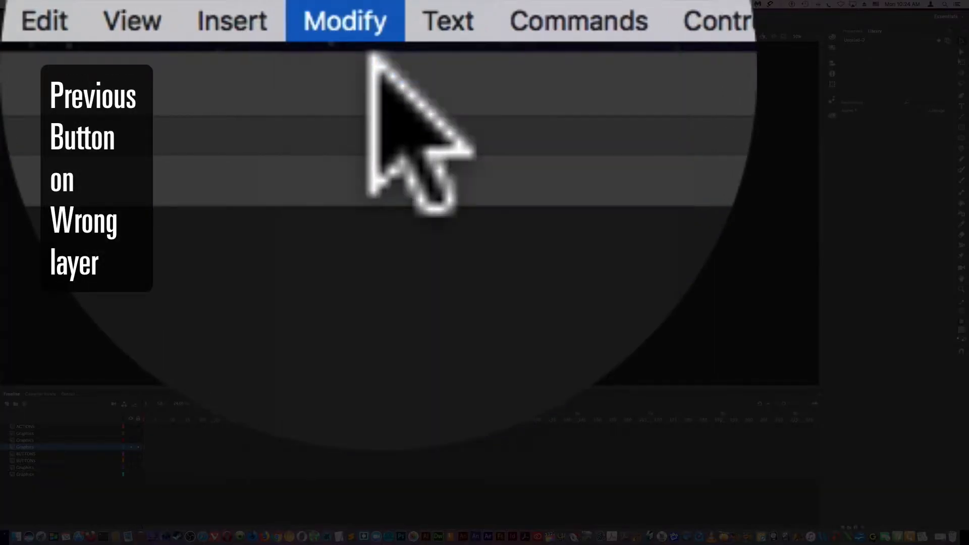
{"action": "left_click", "coordinate": [344, 21]}
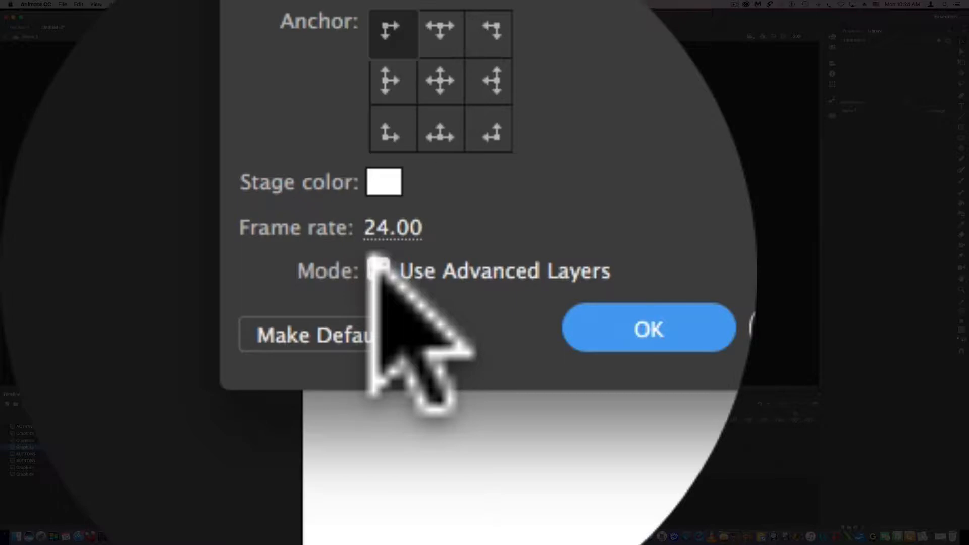
{"action": "left_click", "coordinate": [378, 270]}
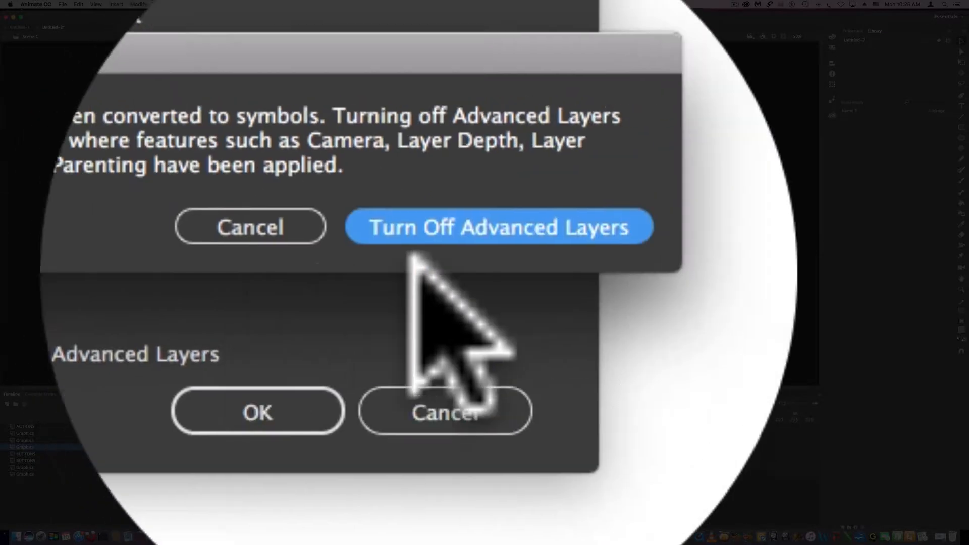
{"action": "left_click", "coordinate": [498, 229]}
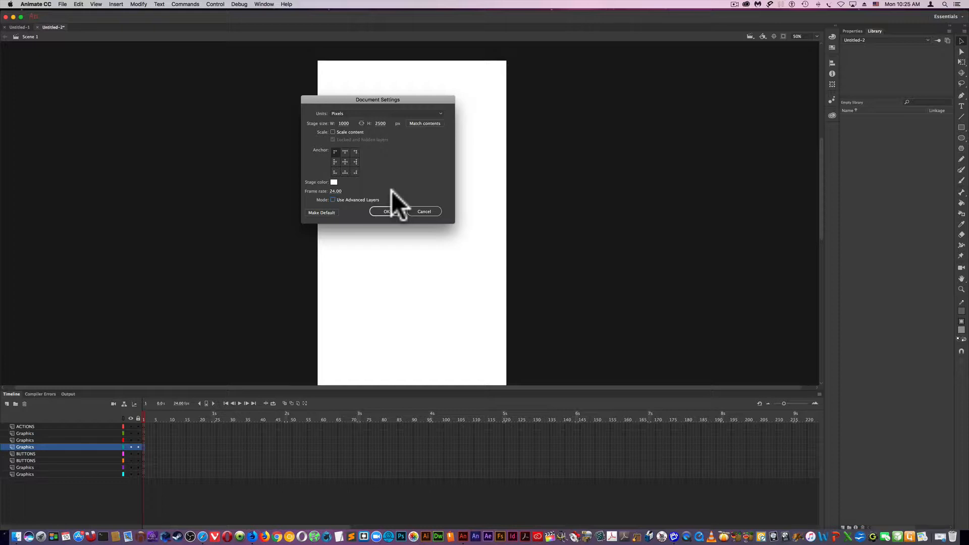
{"action": "mouse_move", "coordinate": [390, 213]}
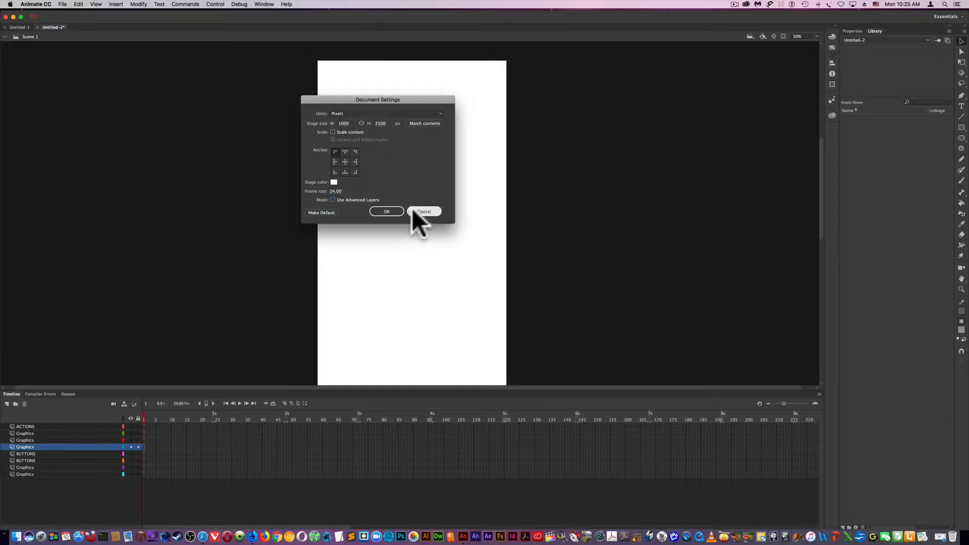
{"action": "mouse_move", "coordinate": [342, 182]}
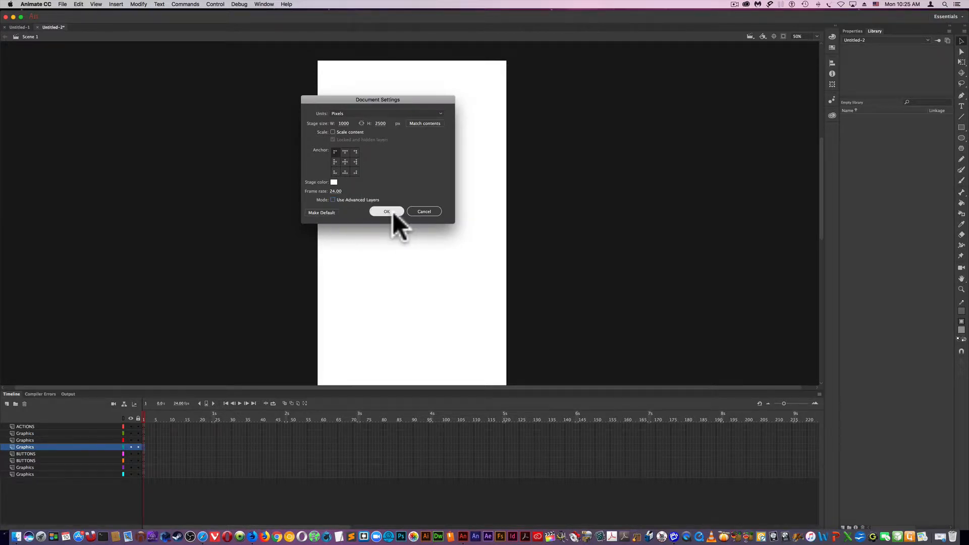
{"action": "left_click", "coordinate": [386, 212]}
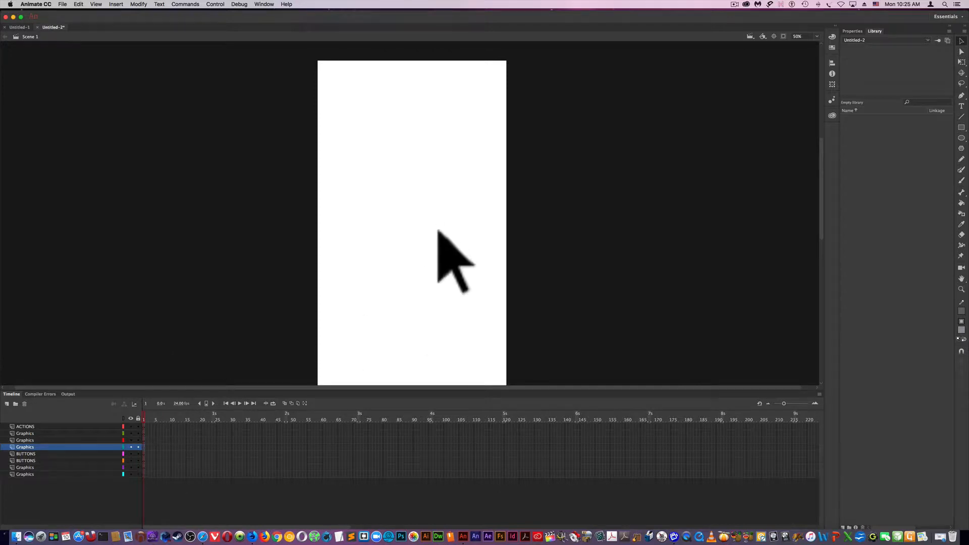
{"action": "mouse_move", "coordinate": [756, 116]}
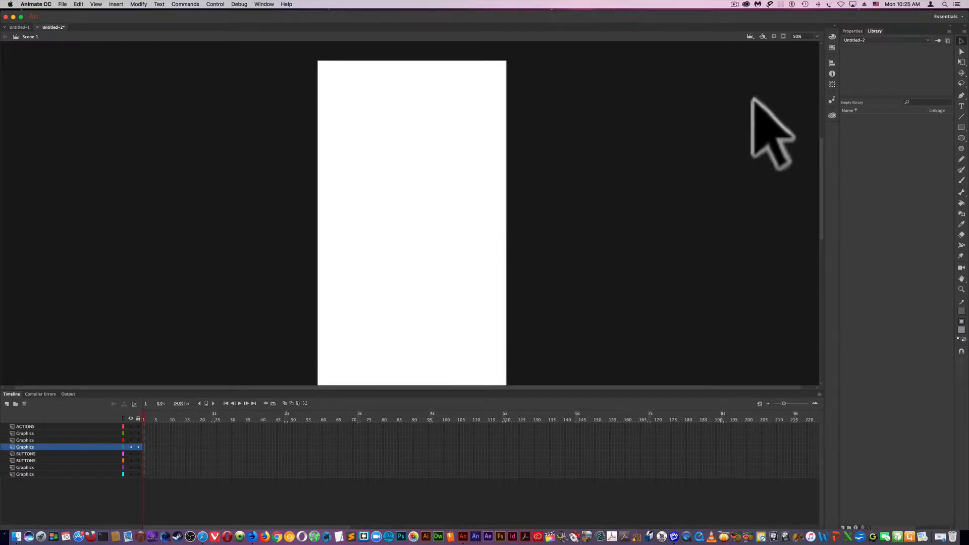
{"action": "mouse_move", "coordinate": [964, 147]}
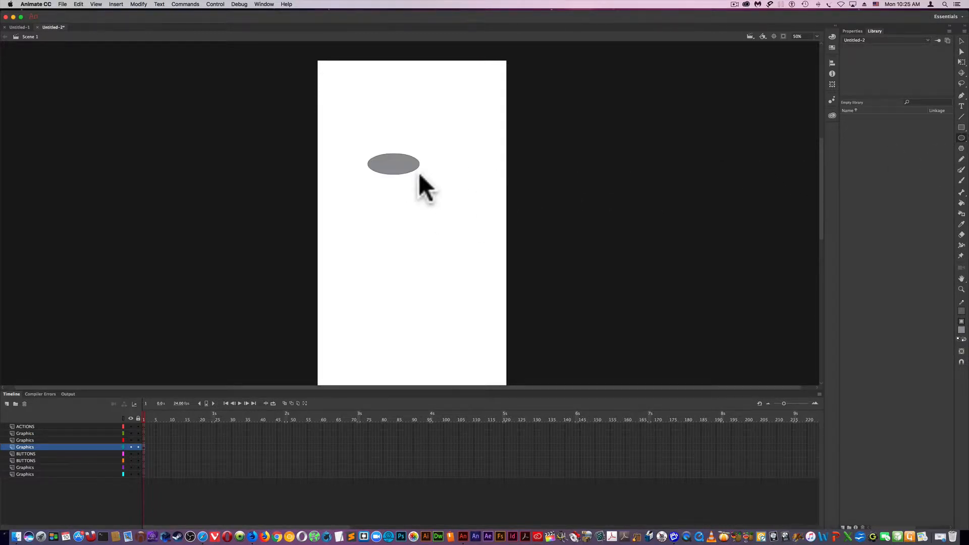
{"action": "mouse_move", "coordinate": [936, 64]}
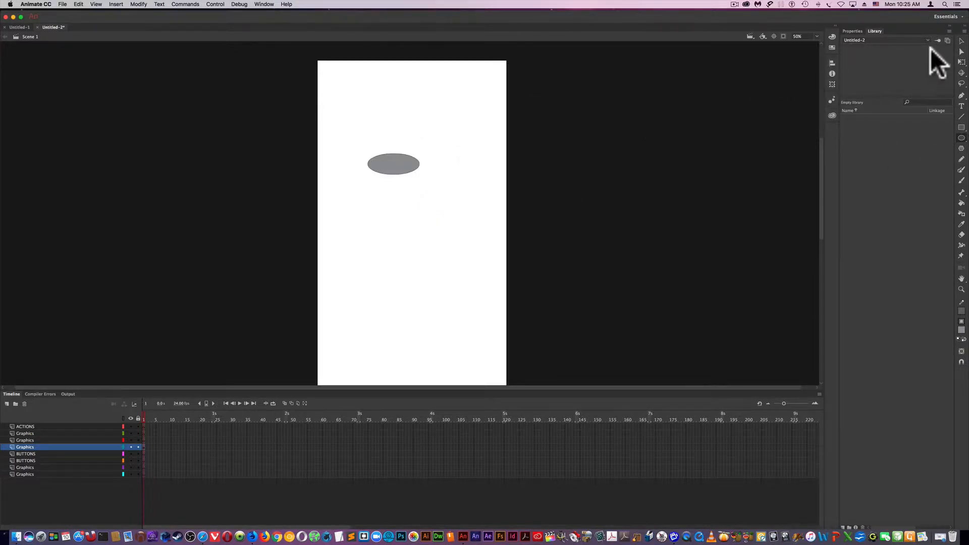
Select the drawn grey oval and convert it into a Button-type symbol named 'Button'.
{"action": "left_click", "coordinate": [394, 164]}
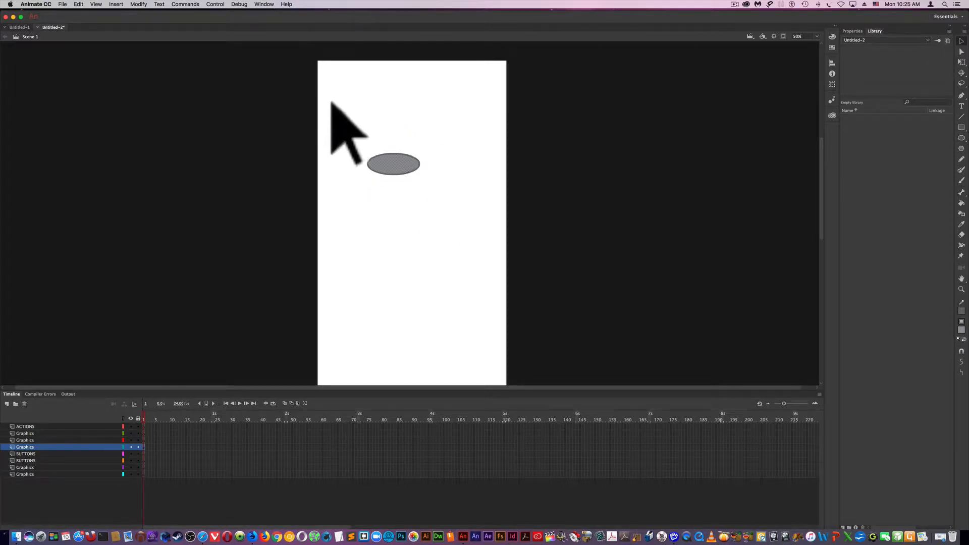
{"action": "left_click", "coordinate": [138, 4]}
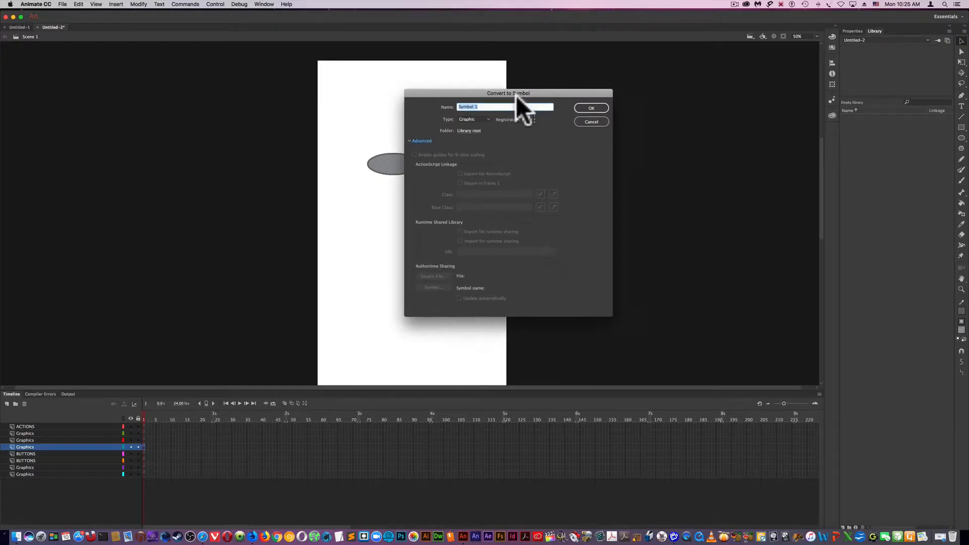
{"action": "mouse_move", "coordinate": [421, 117]}
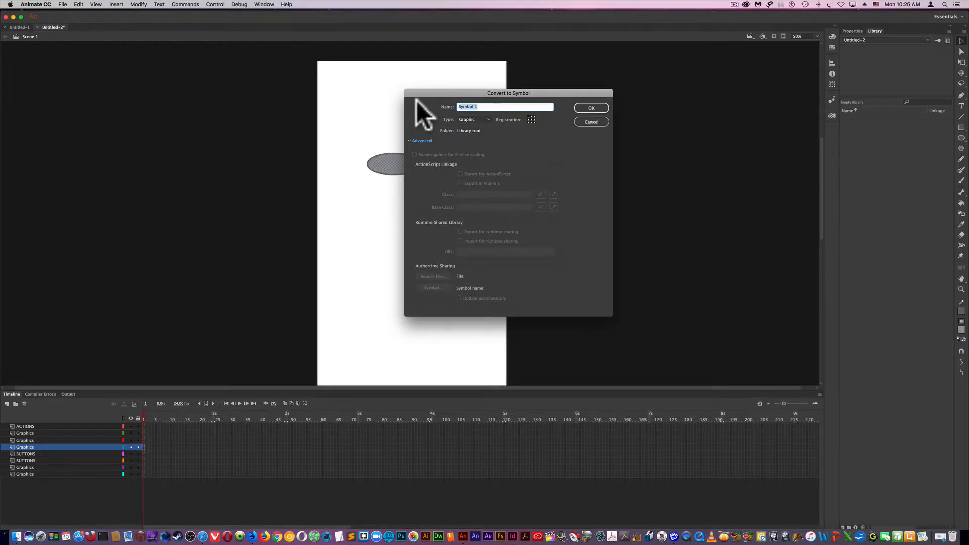
{"action": "type", "text": "Button"}
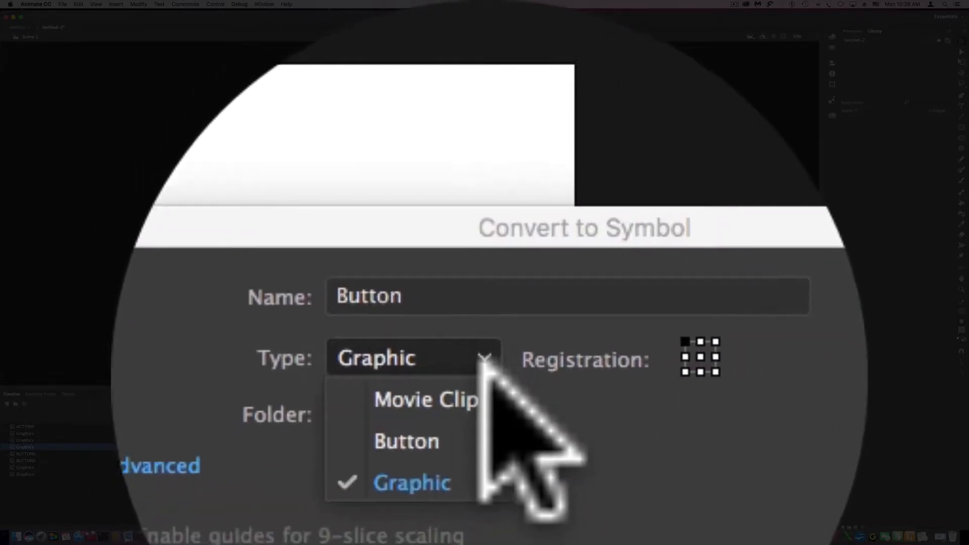
{"action": "left_click", "coordinate": [403, 441]}
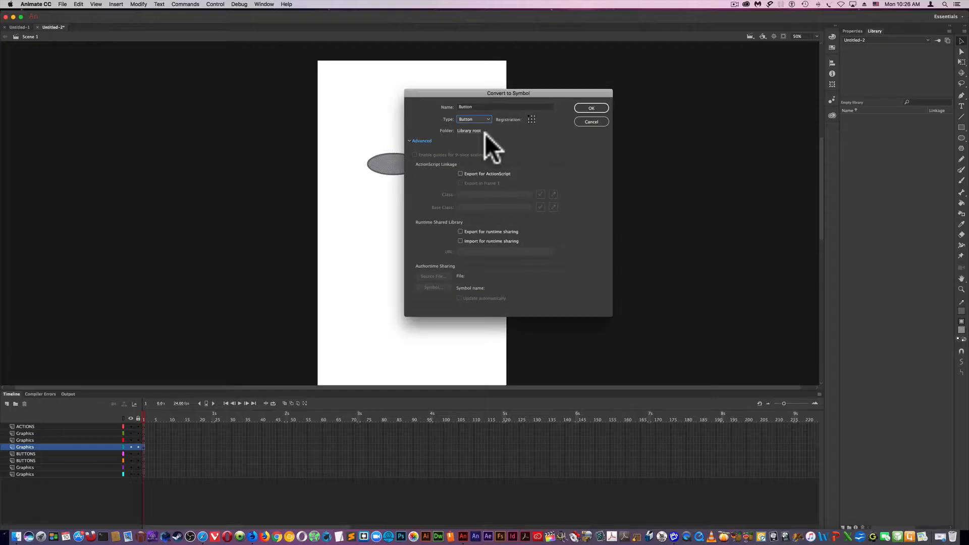
{"action": "left_click", "coordinate": [591, 107]}
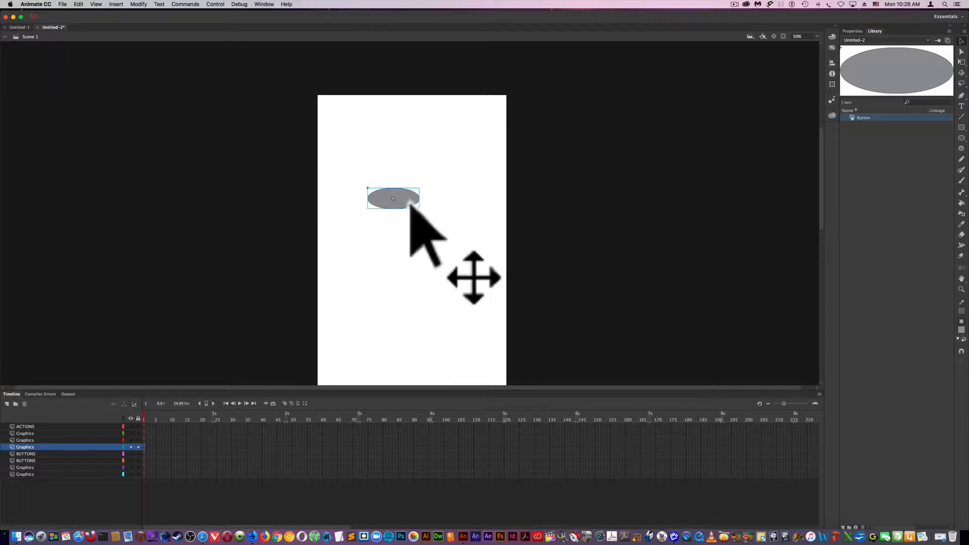
Double-click the ellipse button instance to edit its Up, Over, Down and Hit frames.
{"action": "double_click", "coordinate": [394, 198]}
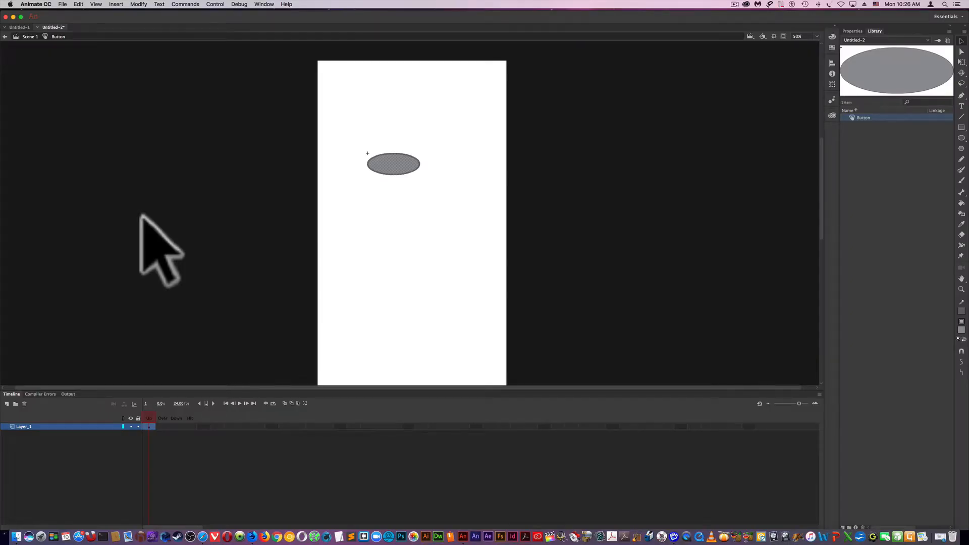
{"action": "mouse_move", "coordinate": [205, 448]}
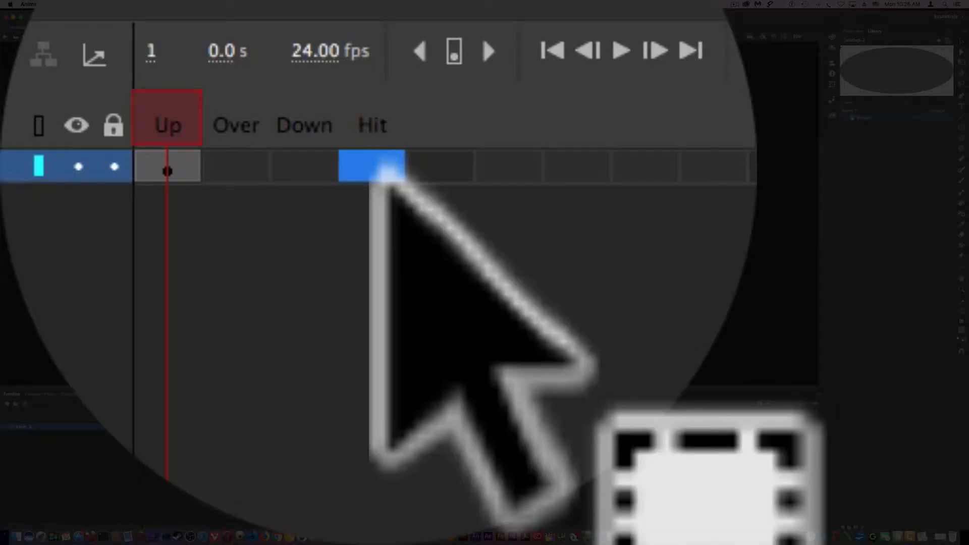
Insert a keyframe in the button's Hit frame.
{"action": "right_click", "coordinate": [368, 169]}
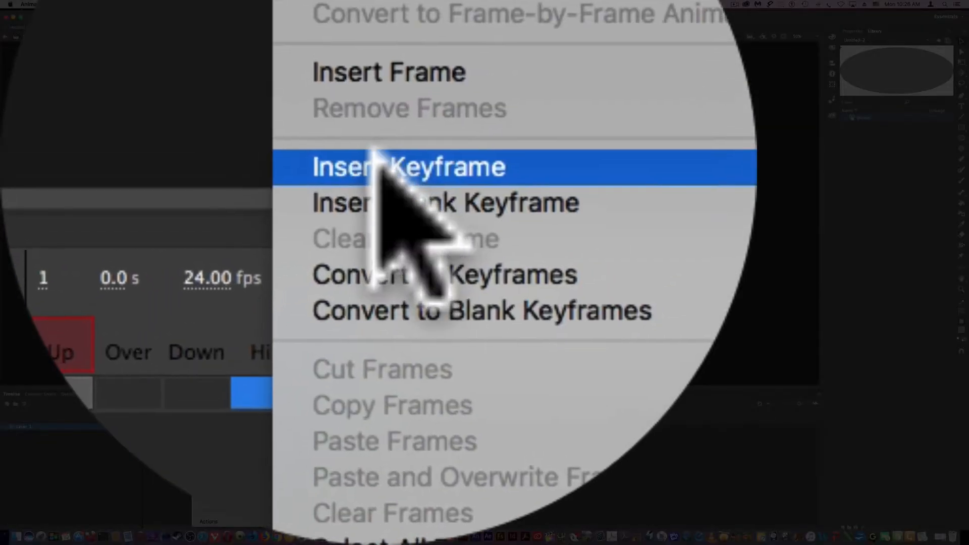
{"action": "left_click", "coordinate": [413, 167]}
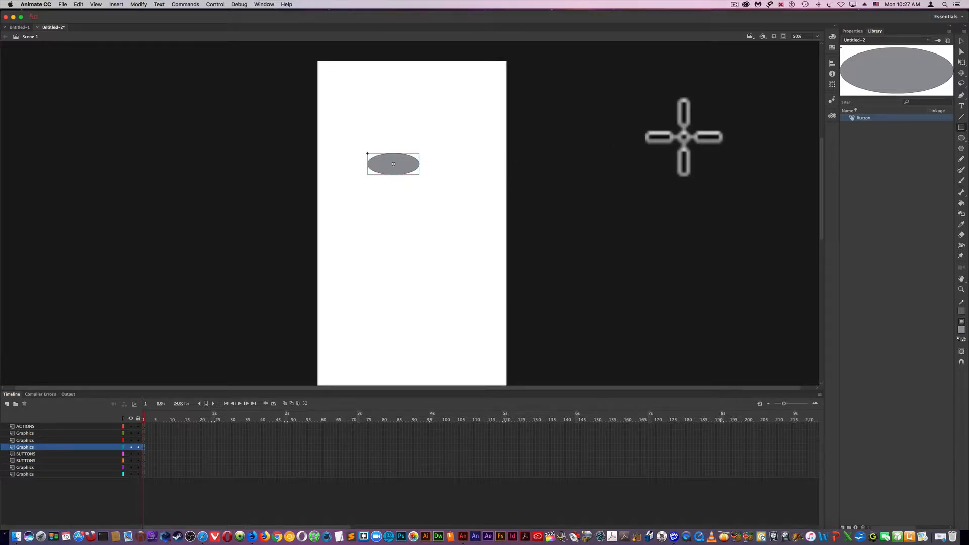
{"action": "mouse_move", "coordinate": [963, 50]}
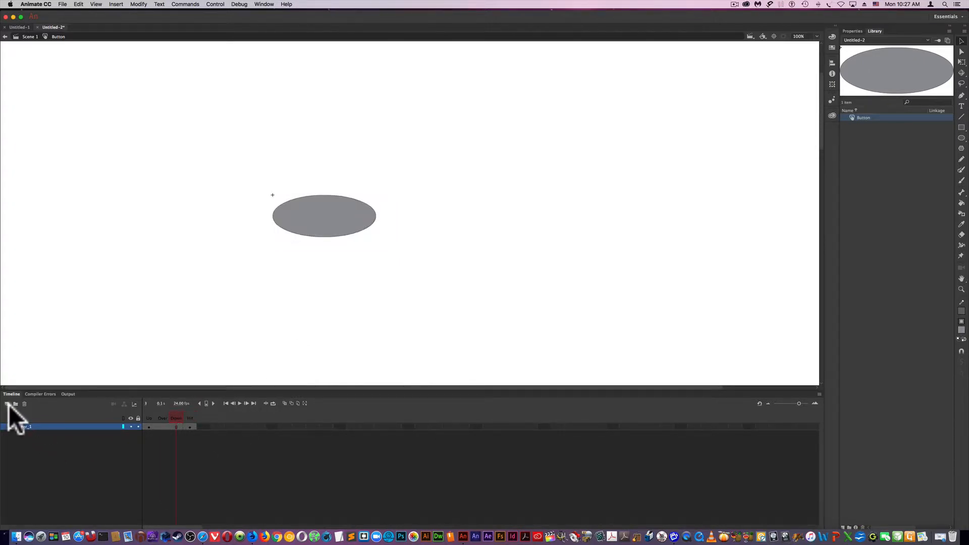
Add a new button layer with black 'next' text dragged onto the ellipse.
{"action": "left_click", "coordinate": [7, 405]}
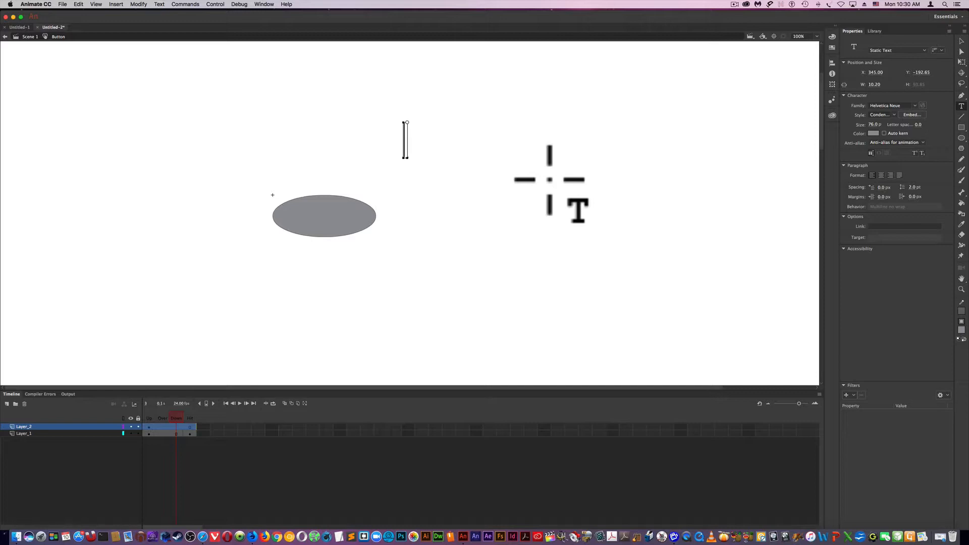
{"action": "type", "text": "next"}
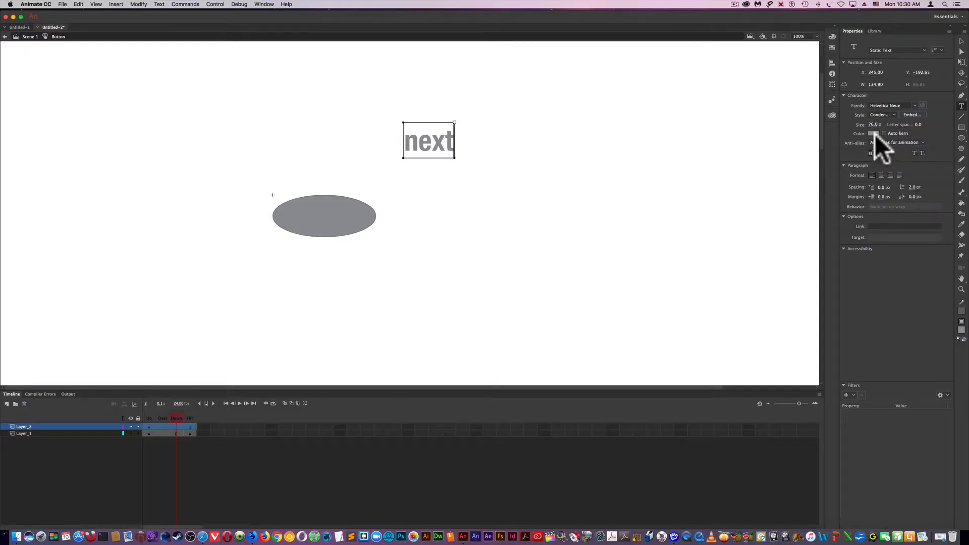
{"action": "left_click", "coordinate": [874, 133]}
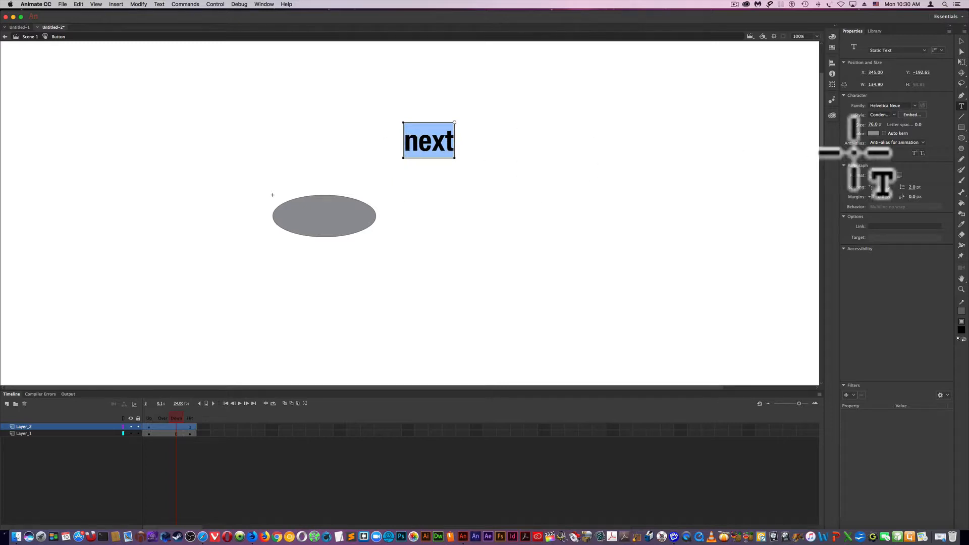
{"action": "left_click", "coordinate": [873, 133]}
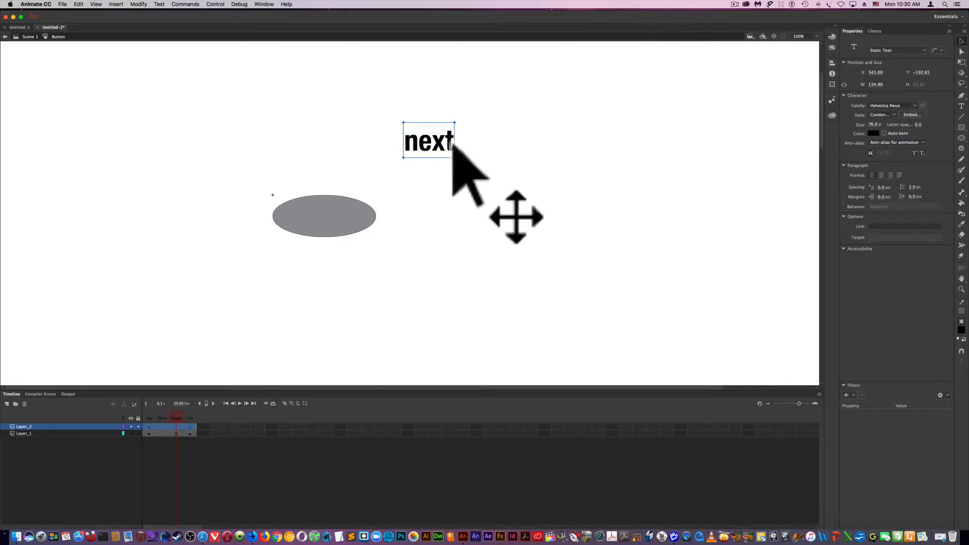
{"action": "left_click_drag", "start_coordinate": [428, 141], "coordinate": [317, 213]}
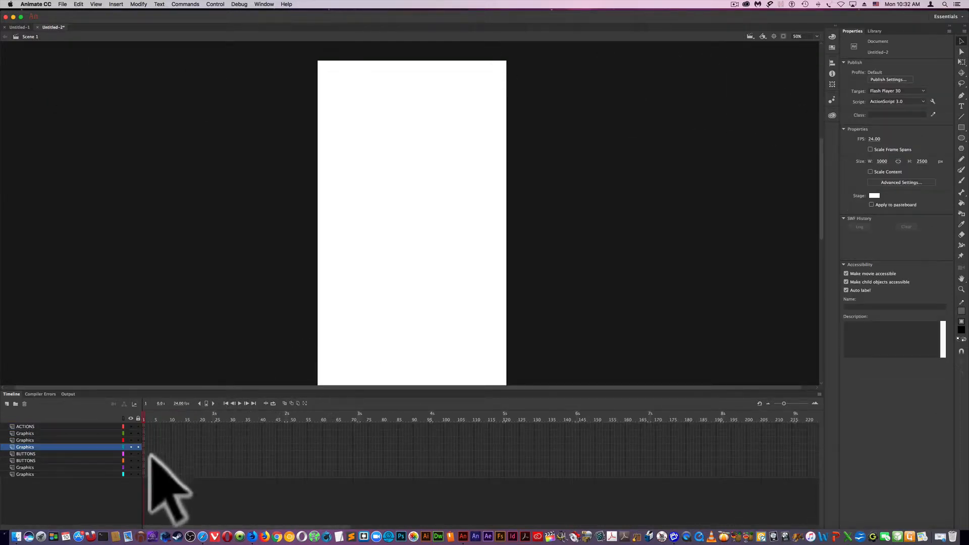
Select the BUTTONS layer and show the Button instance's properties.
{"action": "left_click", "coordinate": [25, 454]}
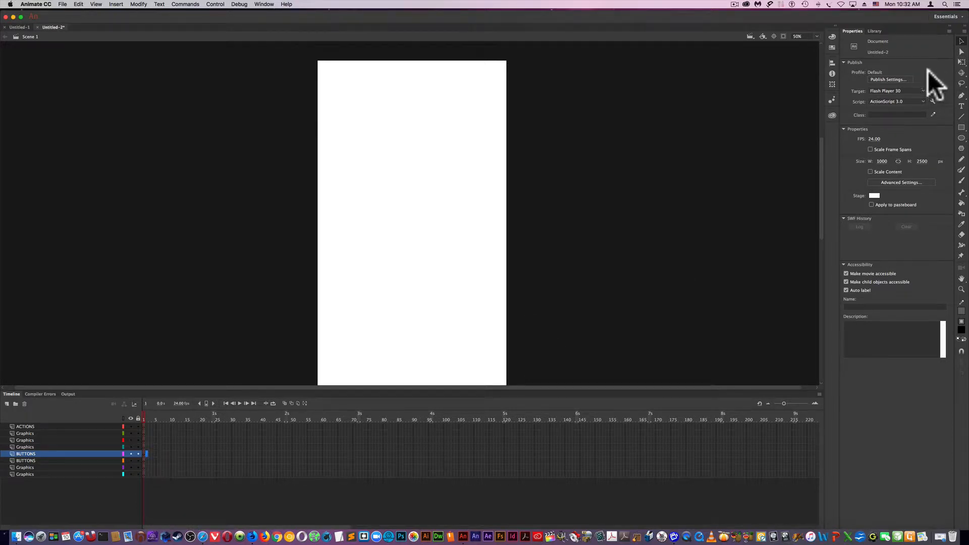
{"action": "left_click", "coordinate": [872, 31]}
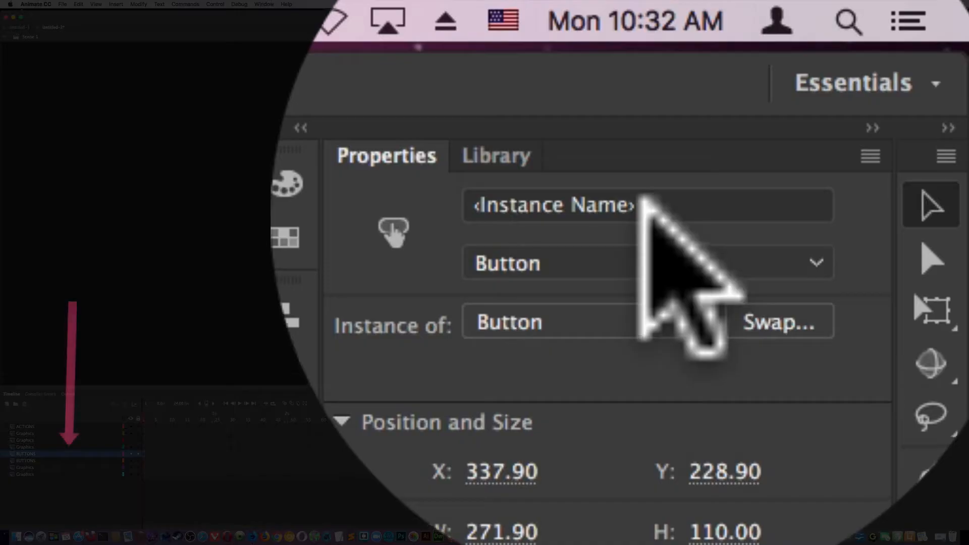
Name the button instance 'BtnFirst' and select the first frame of the ACTIONS layer.
{"action": "left_click", "coordinate": [495, 154]}
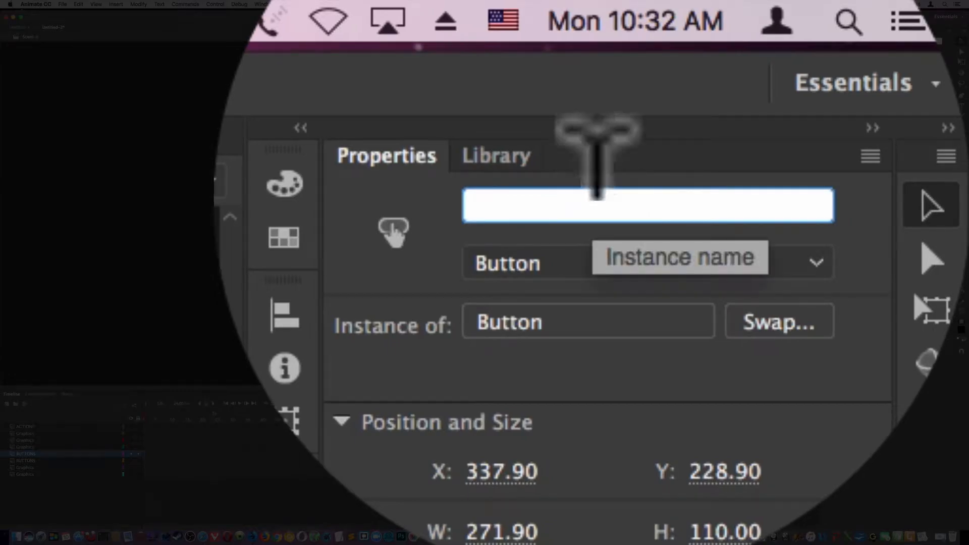
{"action": "type", "text": "BtnFirst"}
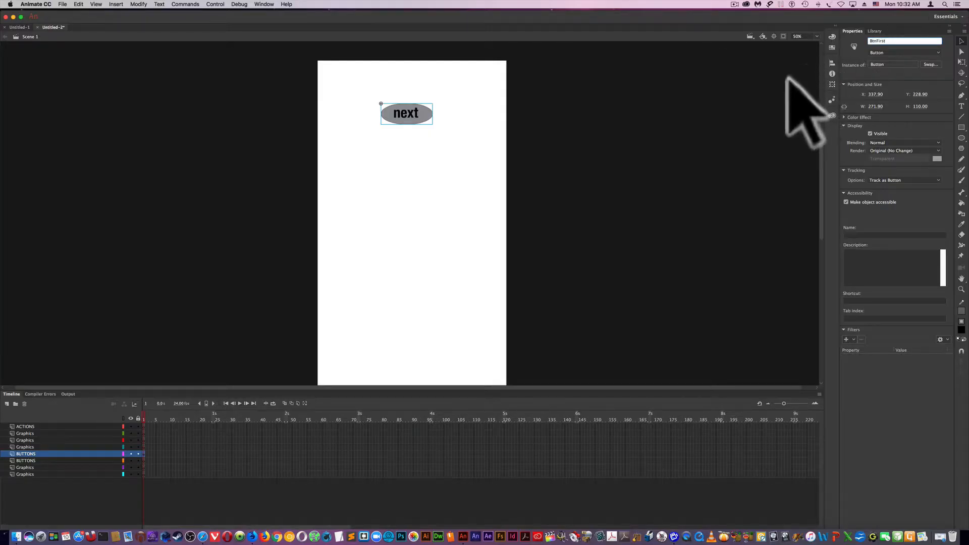
{"action": "left_click", "coordinate": [874, 31]}
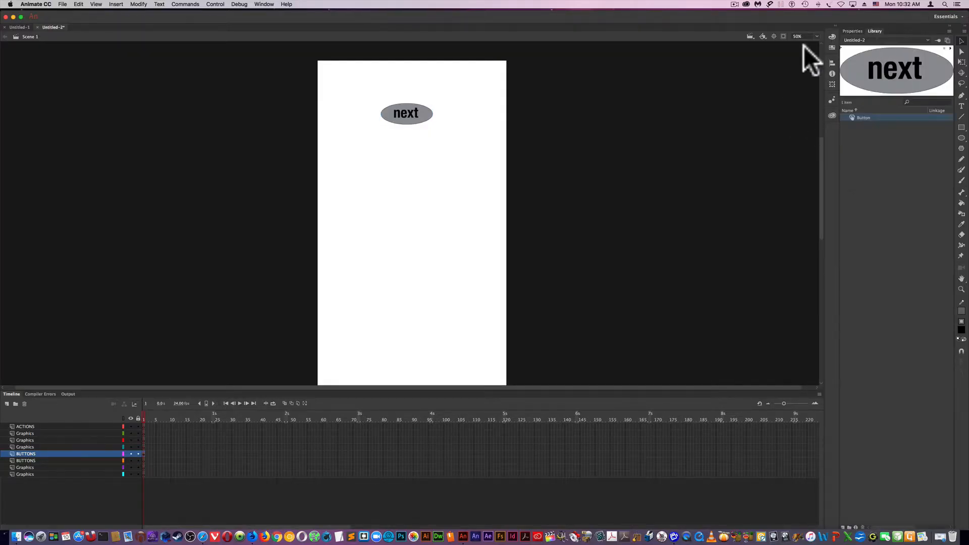
{"action": "left_click", "coordinate": [407, 113]}
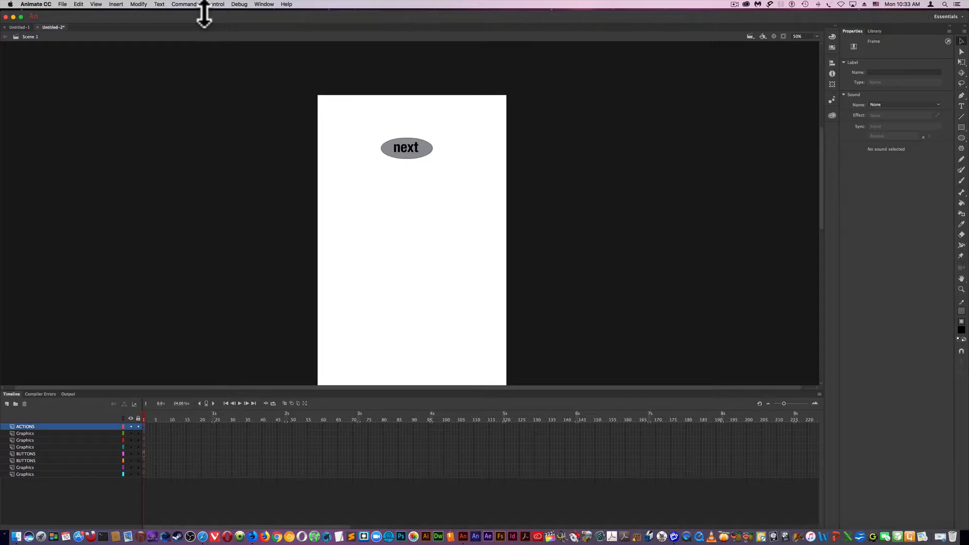
{"action": "mouse_move", "coordinate": [186, 15]}
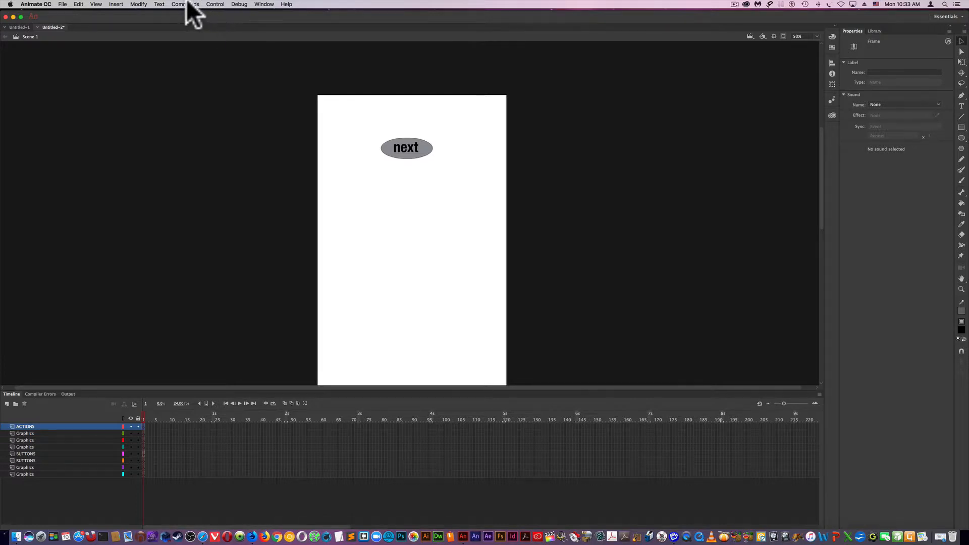
Open the Actions editor and Code Snippets, expanding the ActionScript categories.
{"action": "left_click", "coordinate": [263, 4]}
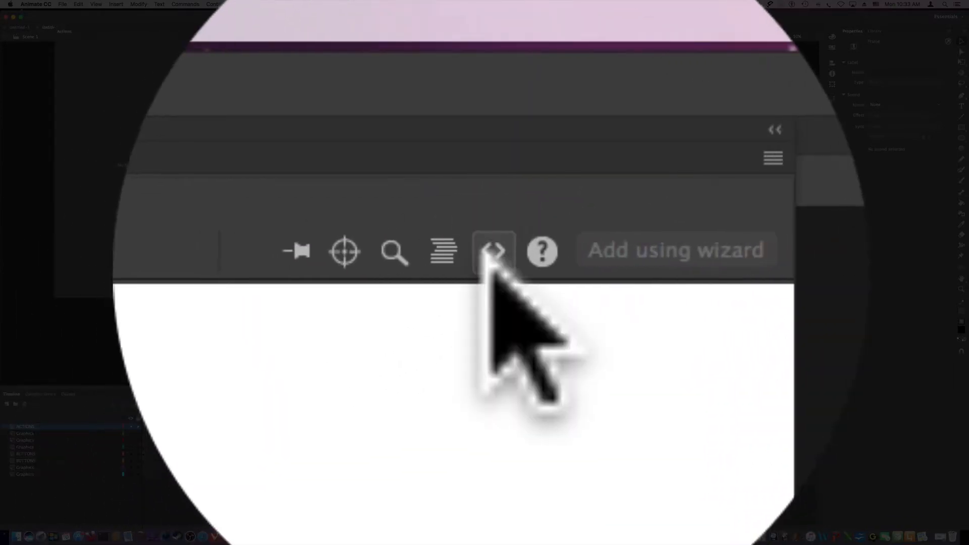
{"action": "left_click", "coordinate": [493, 252]}
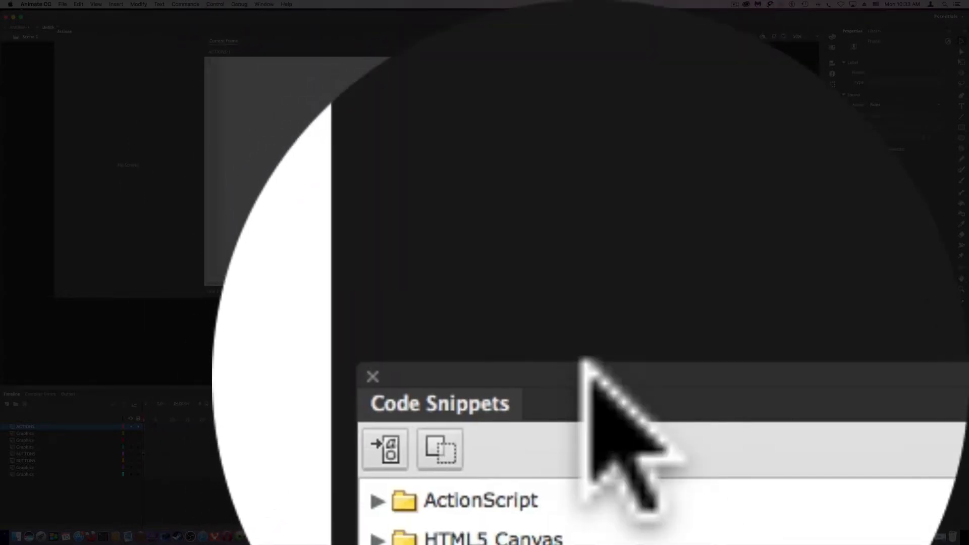
{"action": "left_click", "coordinate": [373, 376]}
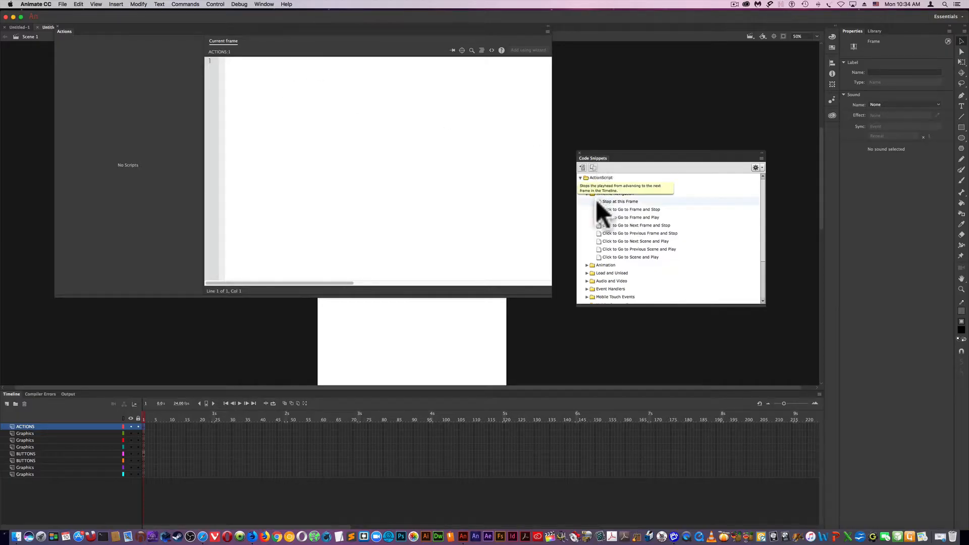
Insert the 'Stop at this Frame' snippet and delete its comment, leaving only stop();.
{"action": "double_click", "coordinate": [619, 201]}
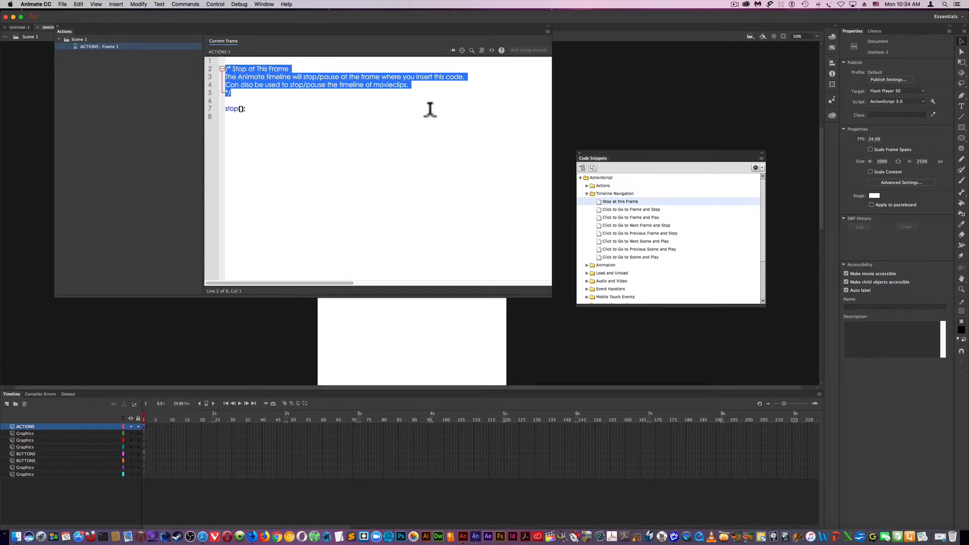
{"action": "key", "text": "Delete"}
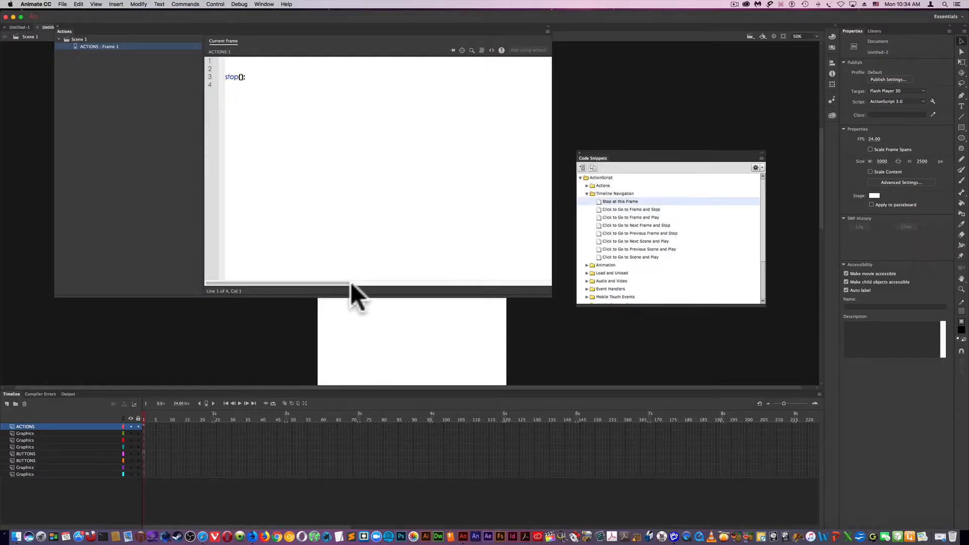
{"action": "mouse_move", "coordinate": [312, 452]}
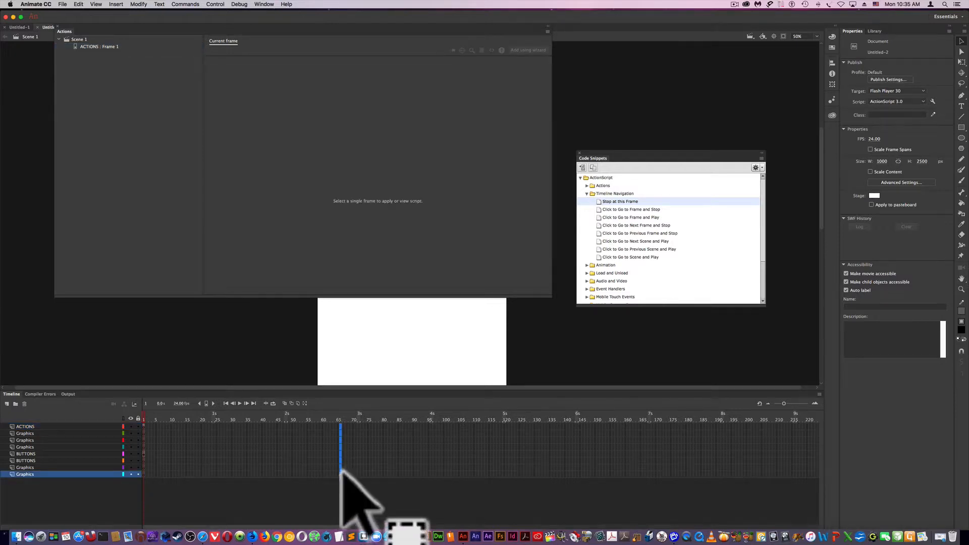
Insert a blank keyframe at frame 65 across all layers.
{"action": "right_click", "coordinate": [341, 480]}
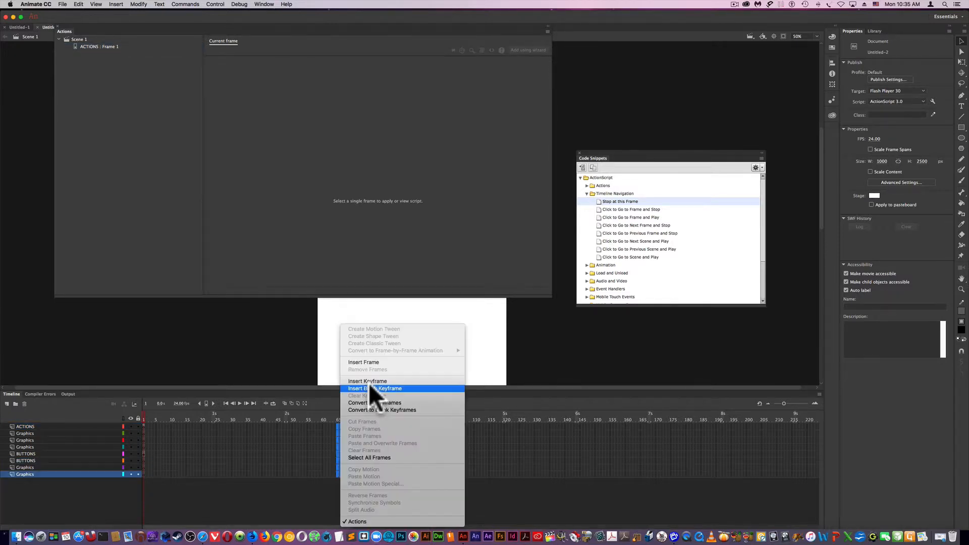
{"action": "left_click", "coordinate": [375, 388]}
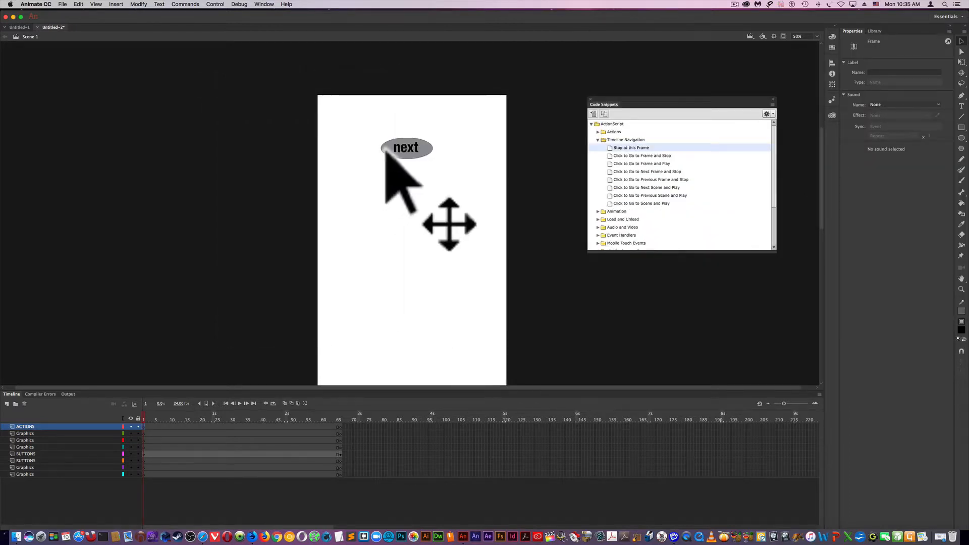
{"action": "mouse_move", "coordinate": [146, 426]}
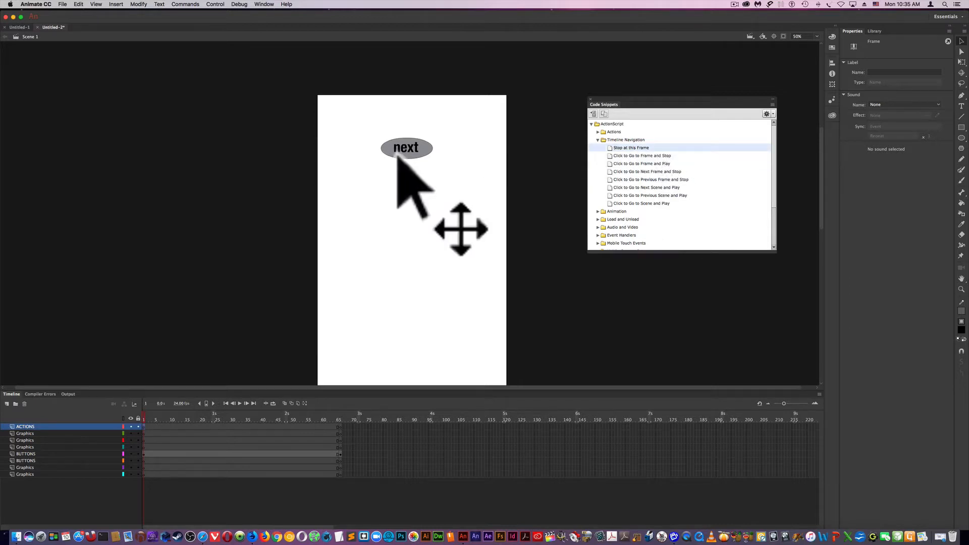
Replace gotoAndPlay's placeholder 5 with frame 2 in the BtnFirst click handler.
{"action": "left_click", "coordinate": [407, 149]}
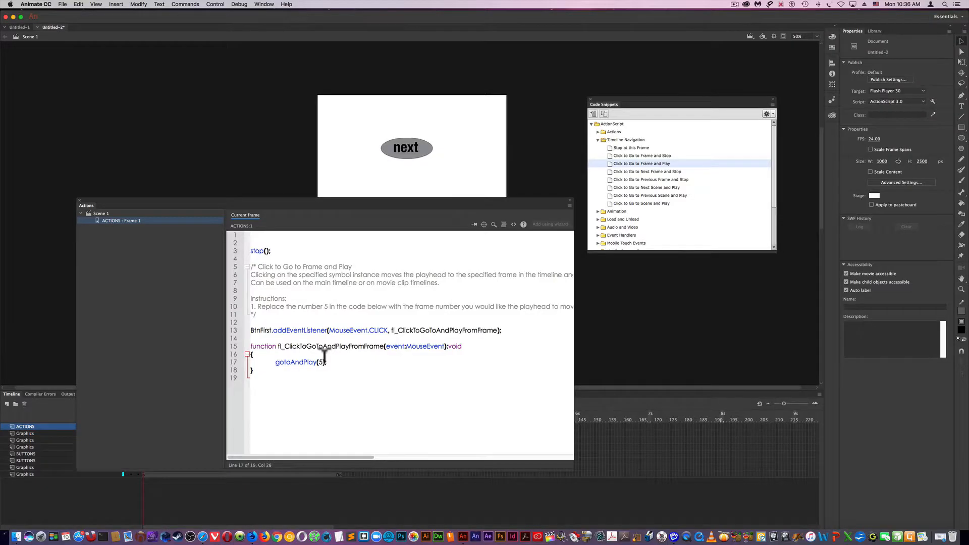
{"action": "key", "text": "Backspace"}
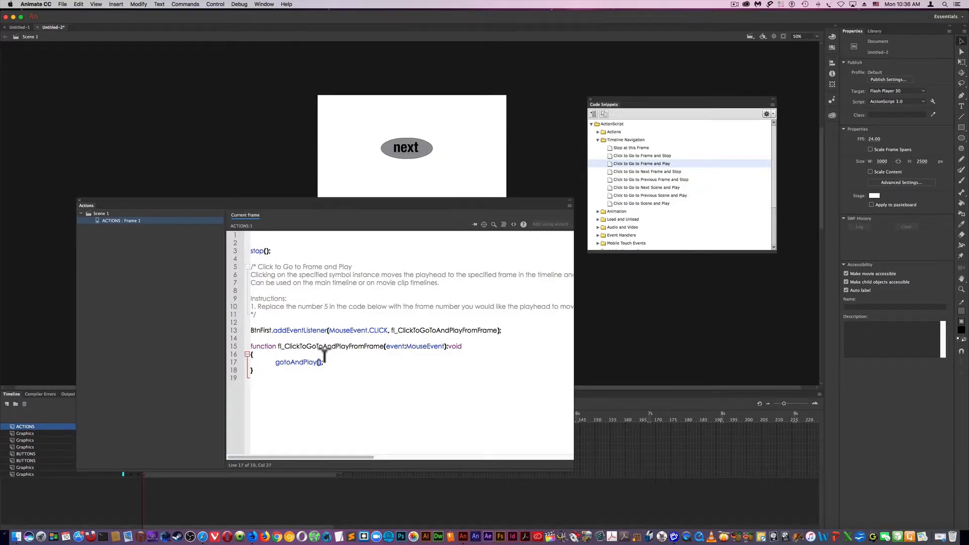
{"action": "type", "text": "2"}
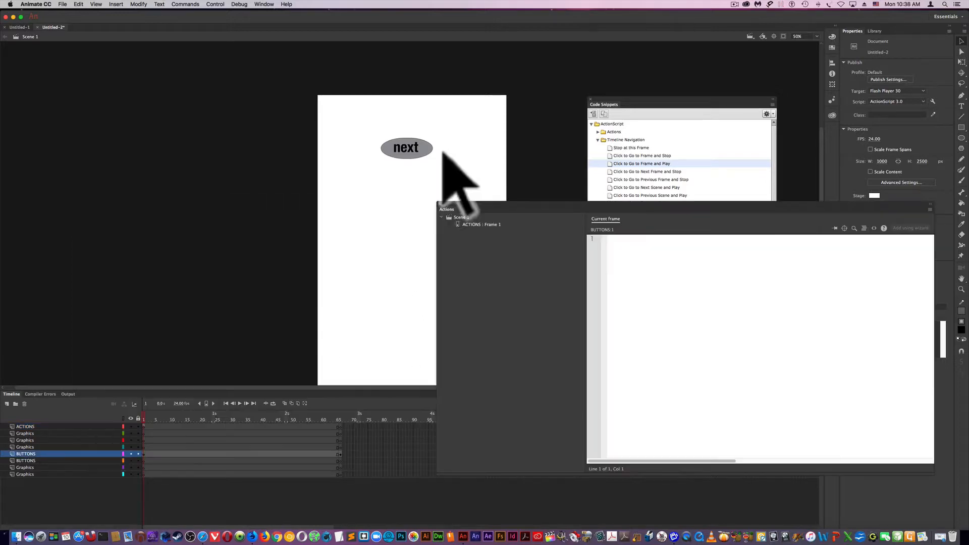
{"action": "mouse_move", "coordinate": [161, 459]}
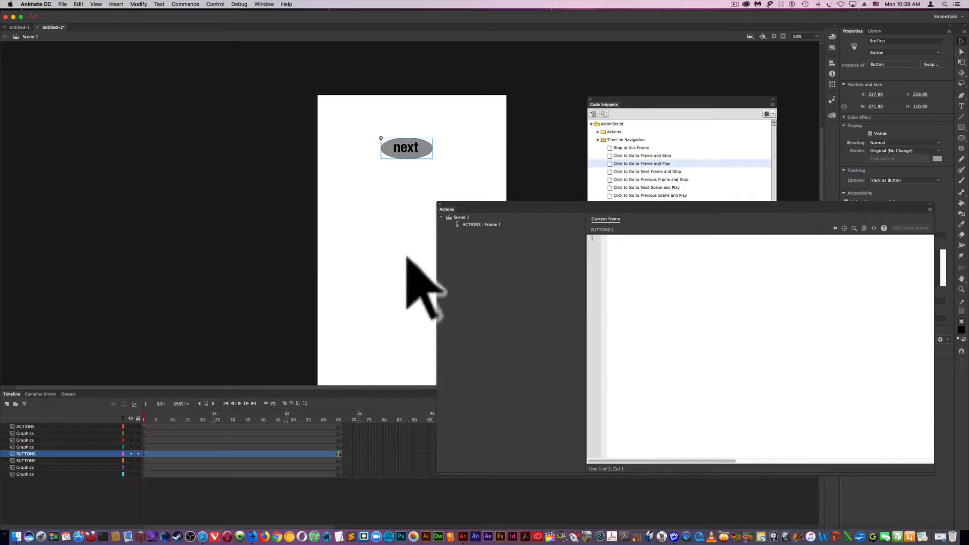
{"action": "mouse_move", "coordinate": [151, 448]}
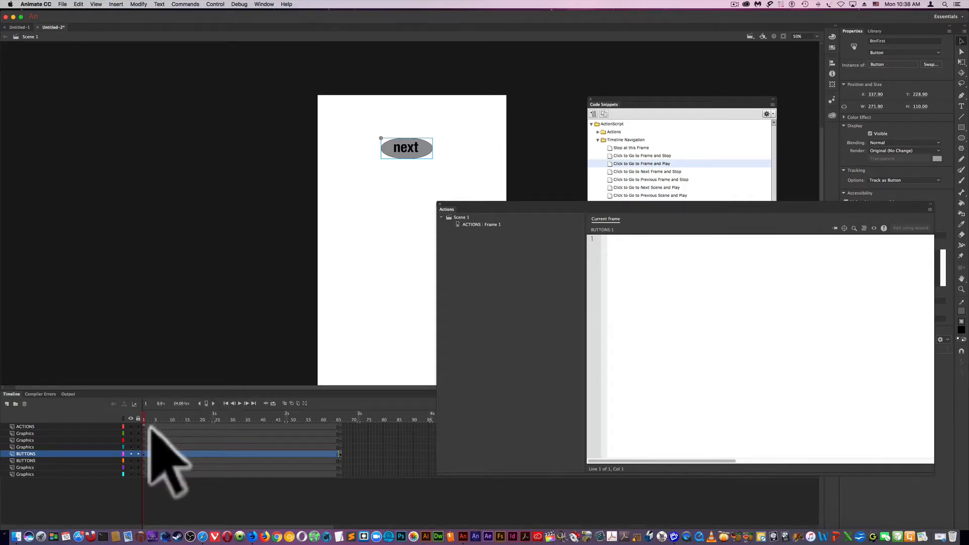
{"action": "mouse_move", "coordinate": [336, 449]}
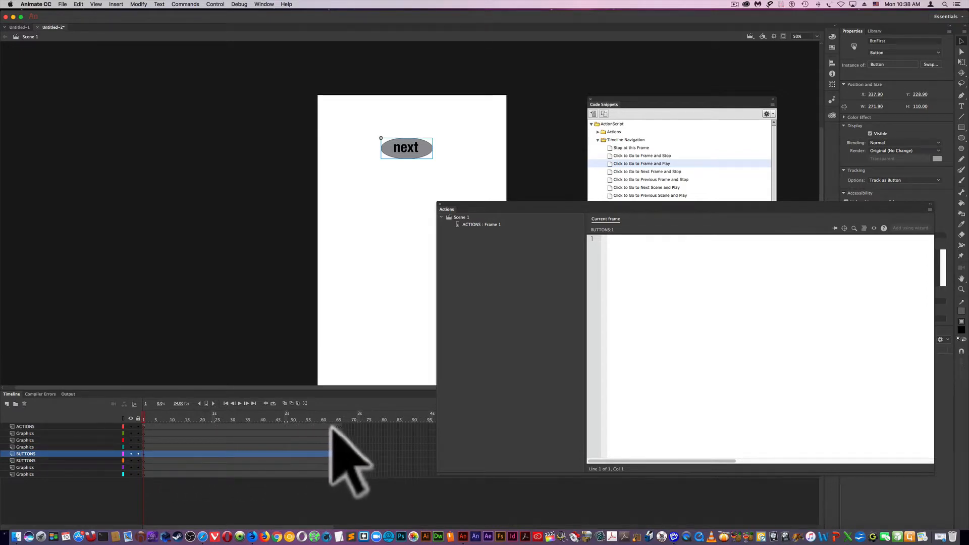
{"action": "mouse_move", "coordinate": [350, 447]}
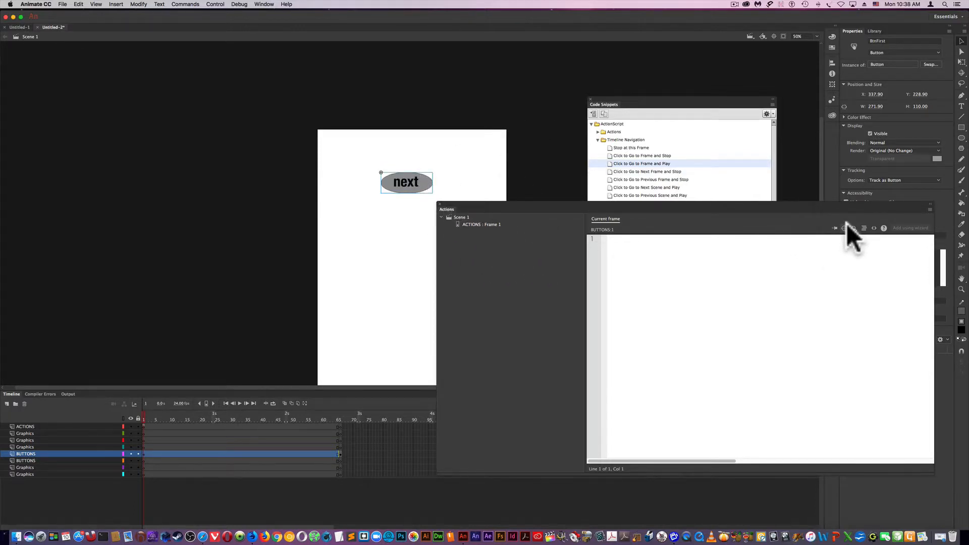
{"action": "mouse_move", "coordinate": [875, 228]}
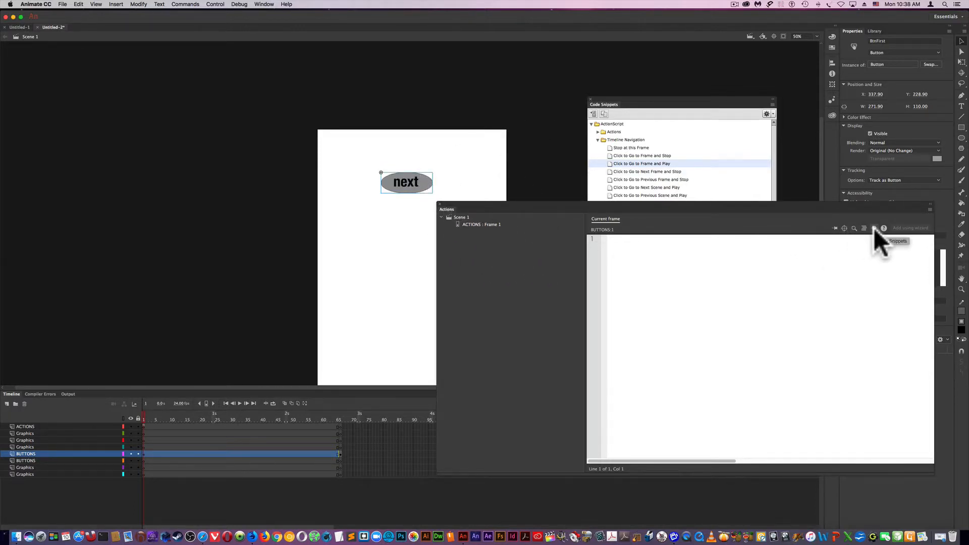
Hide the Actions panel from the Window menu.
{"action": "left_click", "coordinate": [263, 4]}
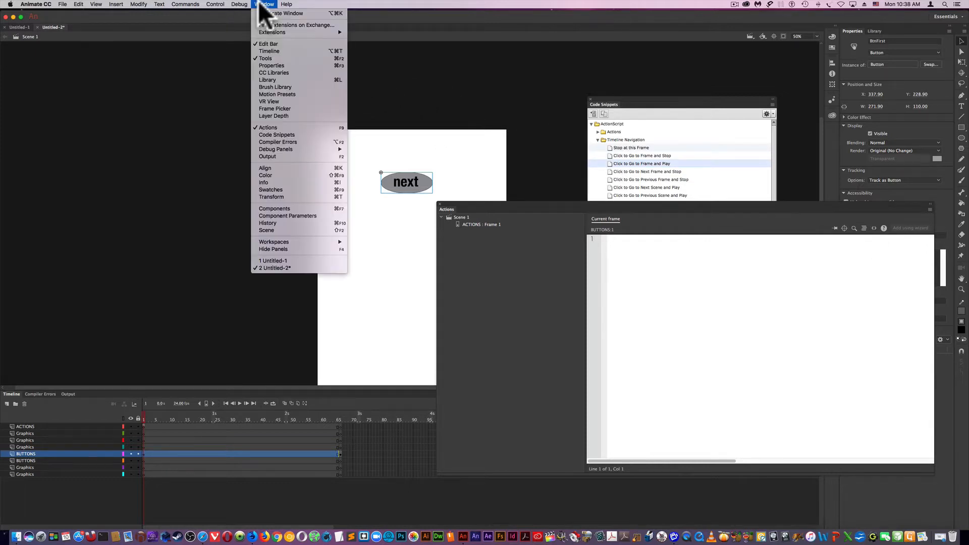
{"action": "mouse_move", "coordinate": [278, 135]}
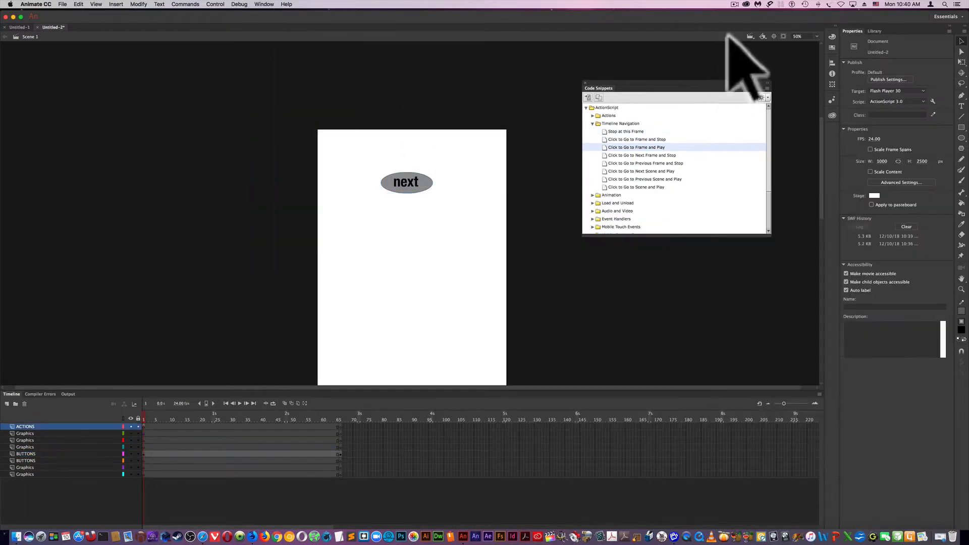
{"action": "mouse_move", "coordinate": [739, 20]}
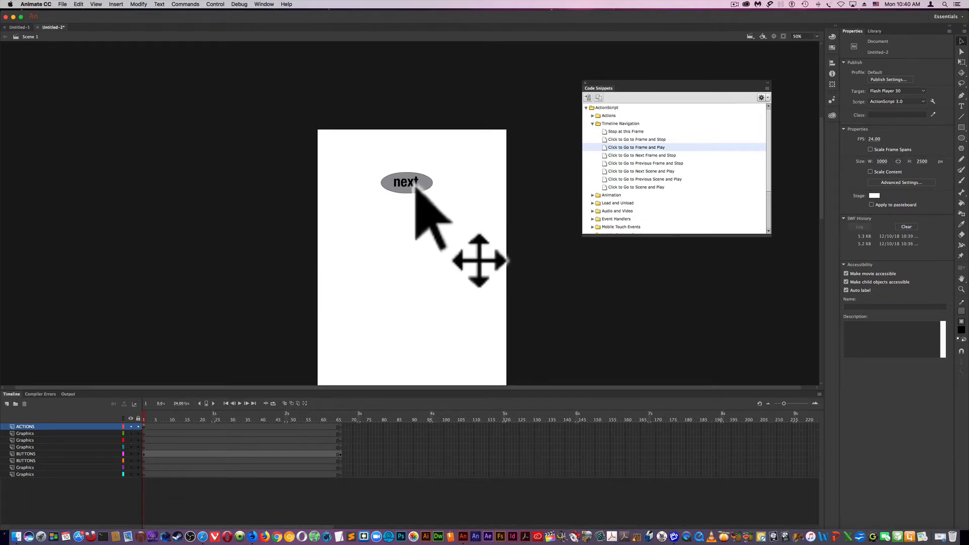
{"action": "left_click", "coordinate": [406, 182]}
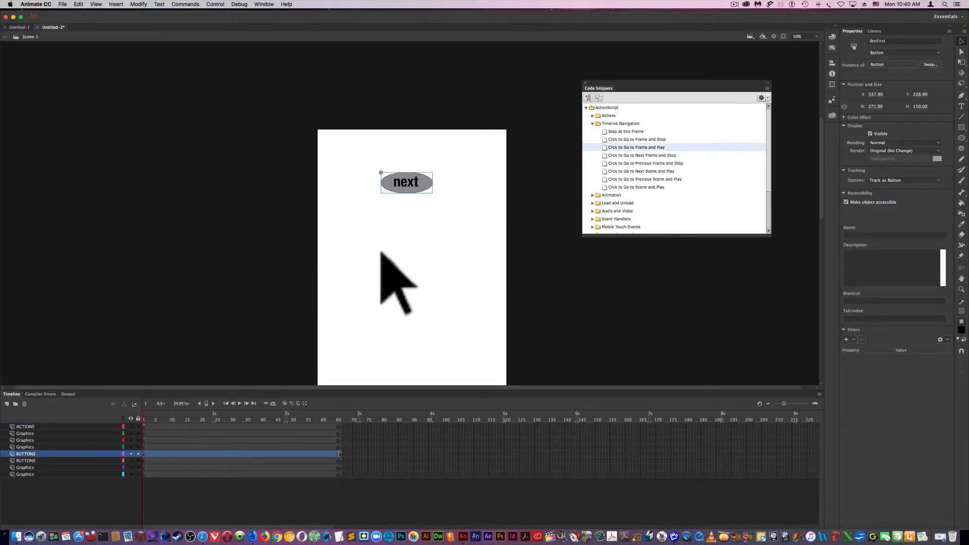
{"action": "mouse_move", "coordinate": [76, 468]}
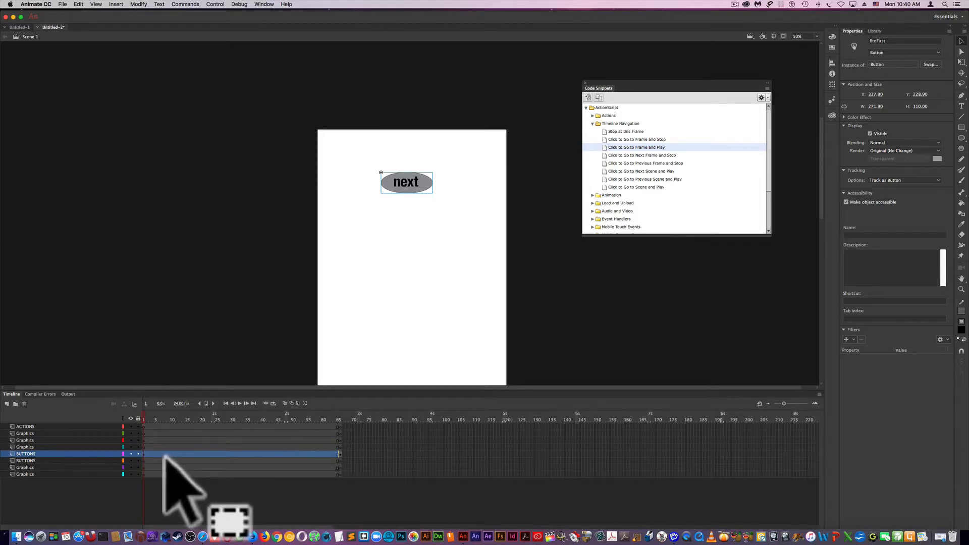
{"action": "mouse_move", "coordinate": [125, 414]}
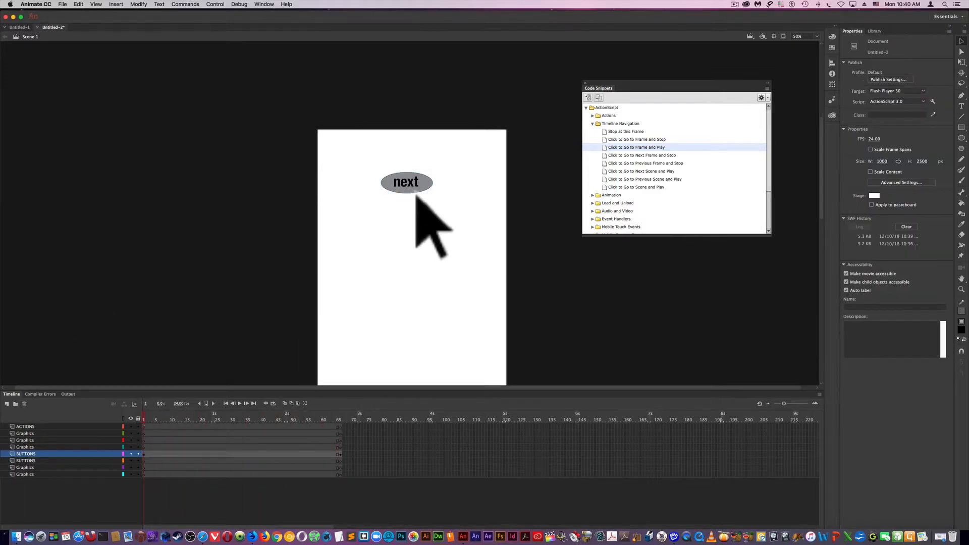
{"action": "mouse_move", "coordinate": [187, 475]}
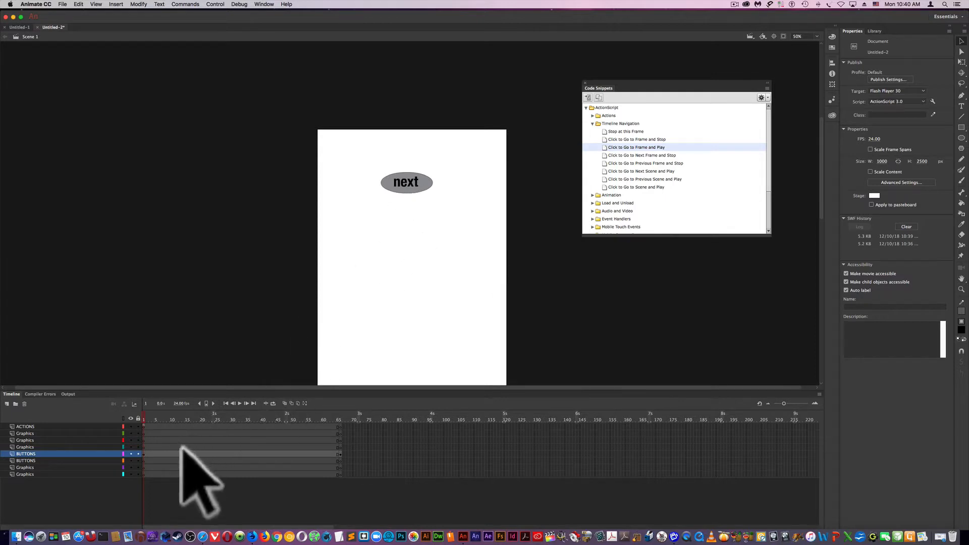
Add staggered keyframes on the Graphics layers and scrub frames to preview the shapes.
{"action": "right_click", "coordinate": [146, 440]}
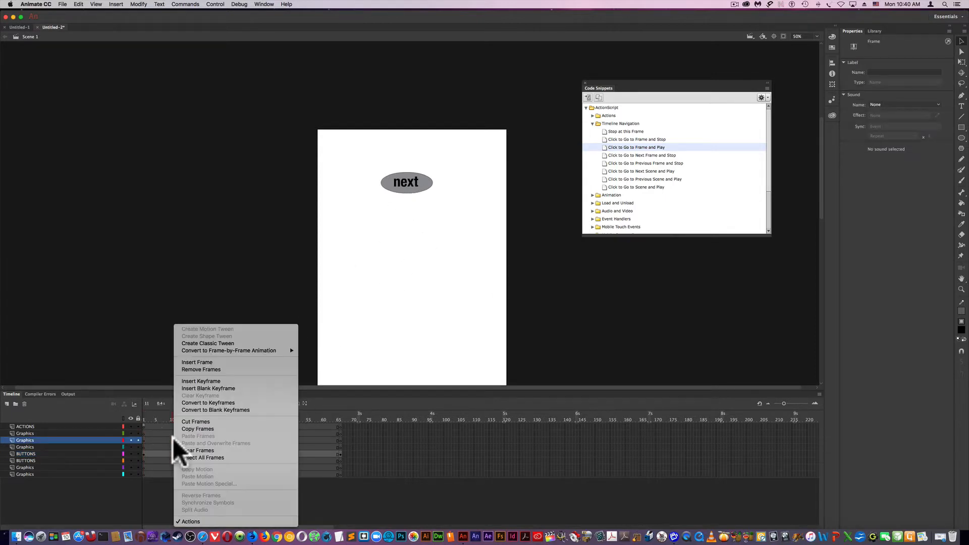
{"action": "mouse_move", "coordinate": [213, 392]}
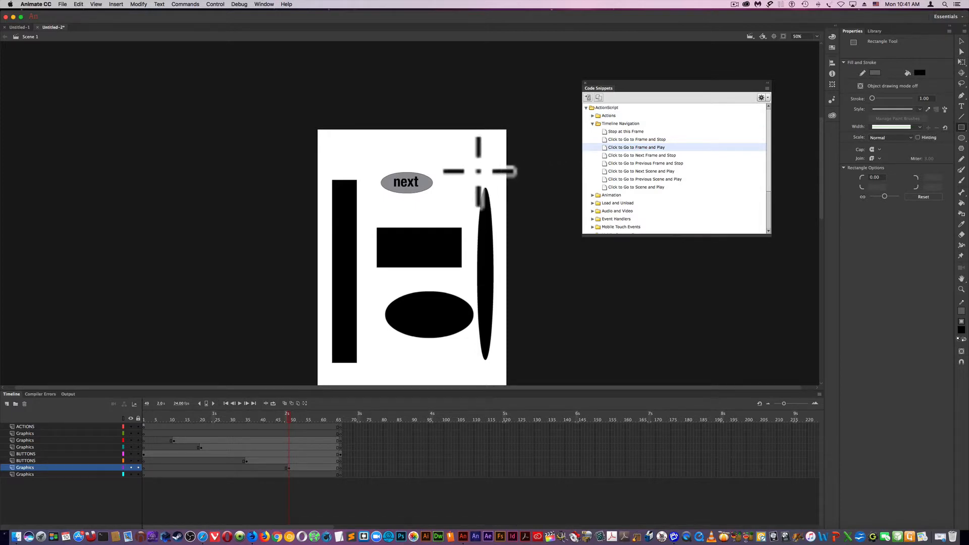
{"action": "left_click", "coordinate": [252, 419]}
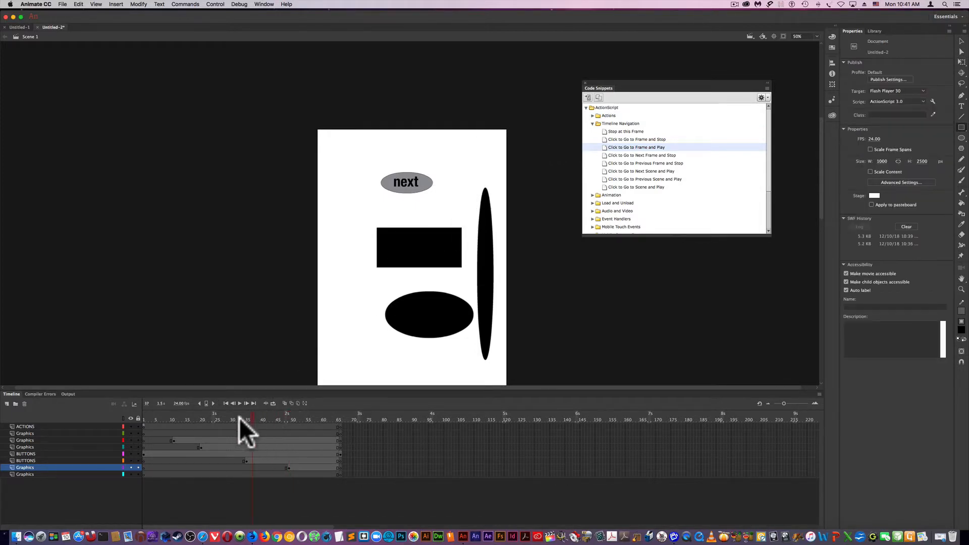
{"action": "left_click", "coordinate": [144, 420]}
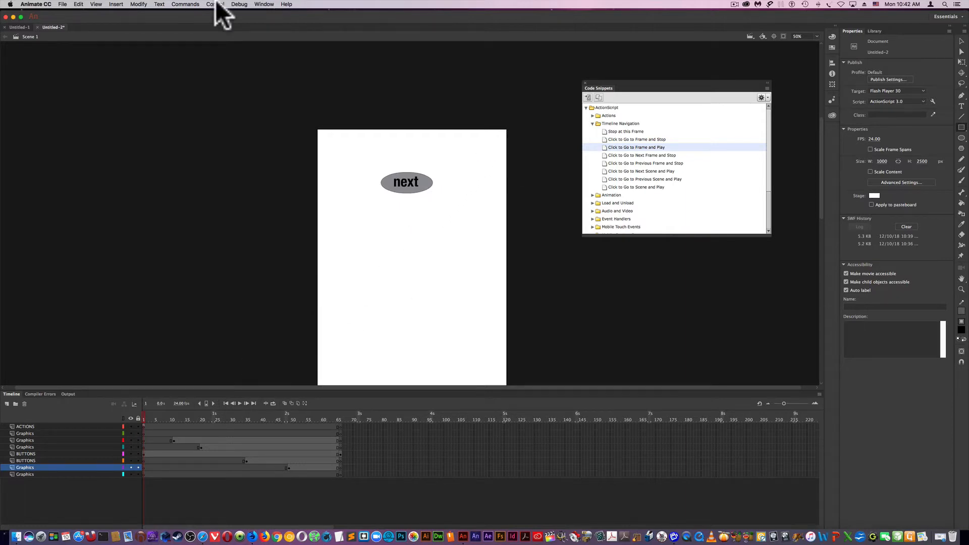
Test the movie via Control > Test, centre the SWF window and focus it.
{"action": "left_click", "coordinate": [215, 4]}
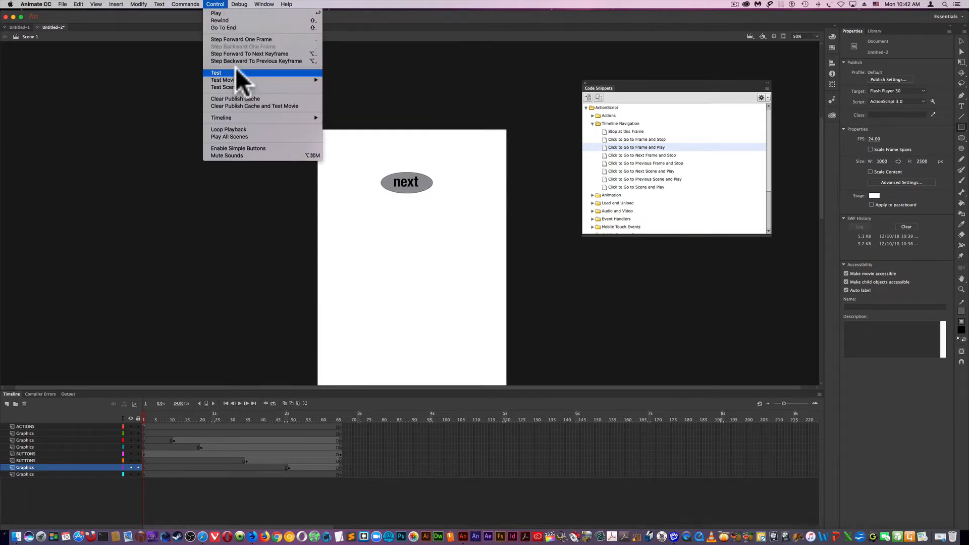
{"action": "left_click", "coordinate": [216, 73]}
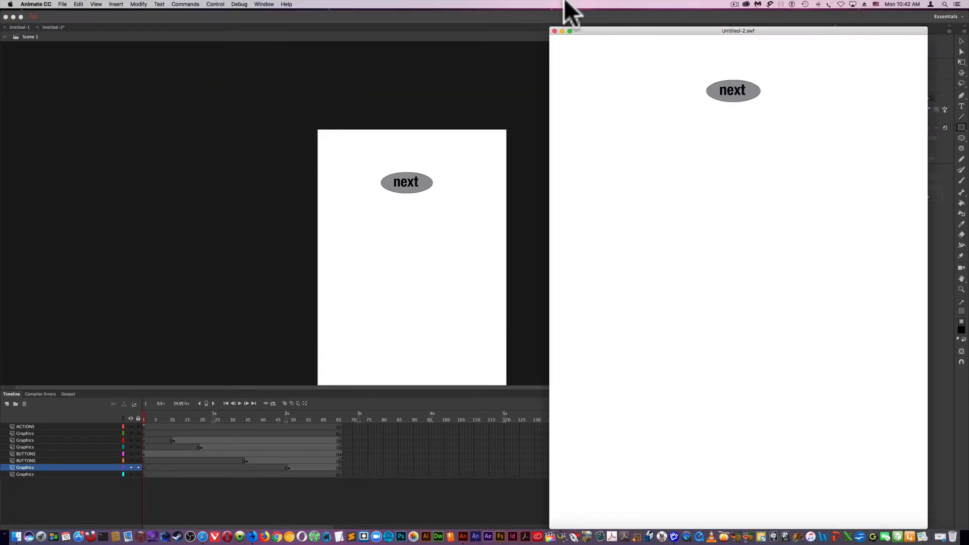
{"action": "left_click_drag", "start_coordinate": [738, 31], "coordinate": [468, 22]}
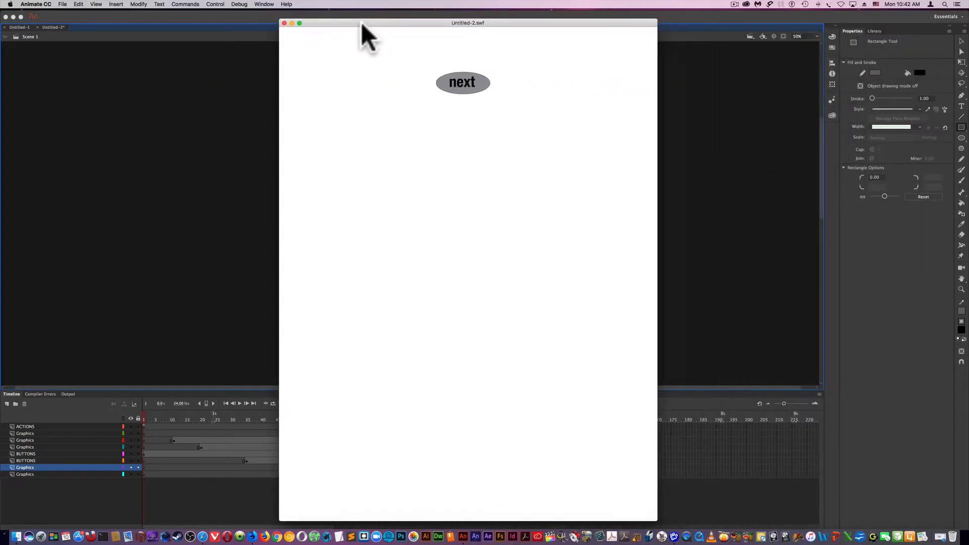
{"action": "left_click", "coordinate": [435, 85]}
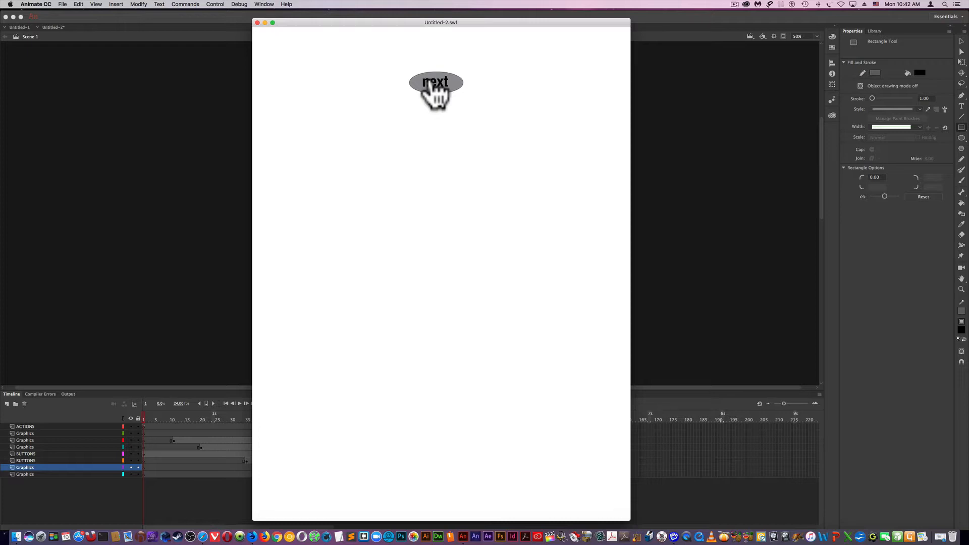
{"action": "mouse_move", "coordinate": [382, 38]}
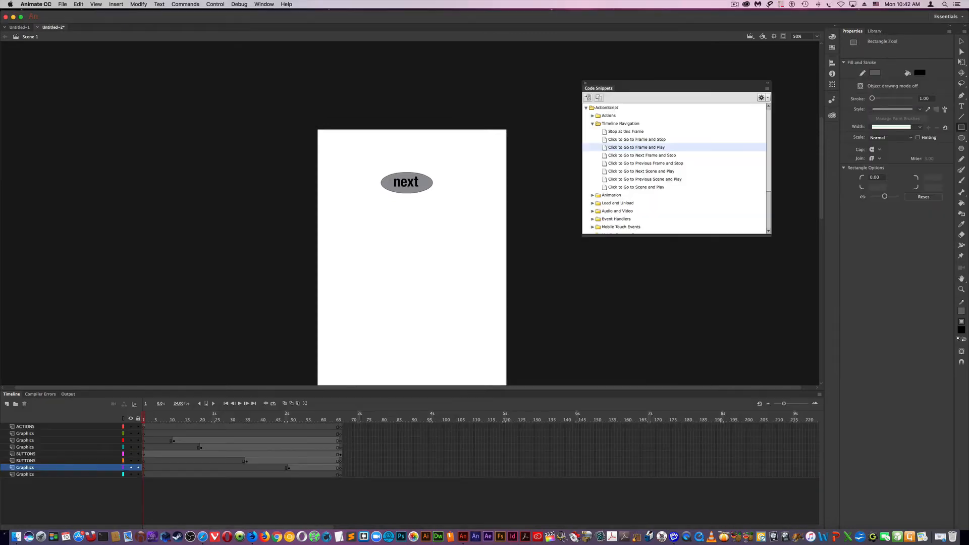
{"action": "mouse_move", "coordinate": [174, 434]}
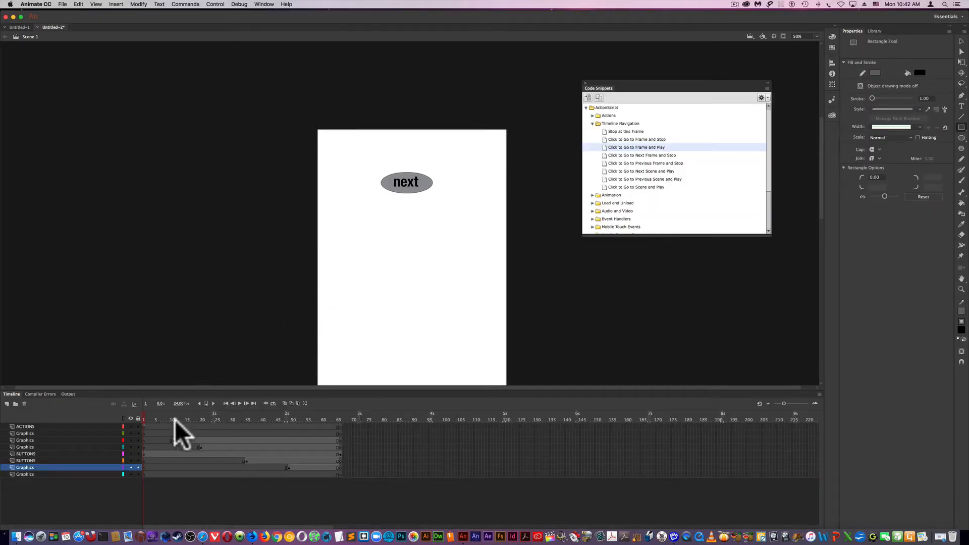
Insert a keyframe near frame 7 on the BUTTONS layer.
{"action": "left_click", "coordinate": [171, 427]}
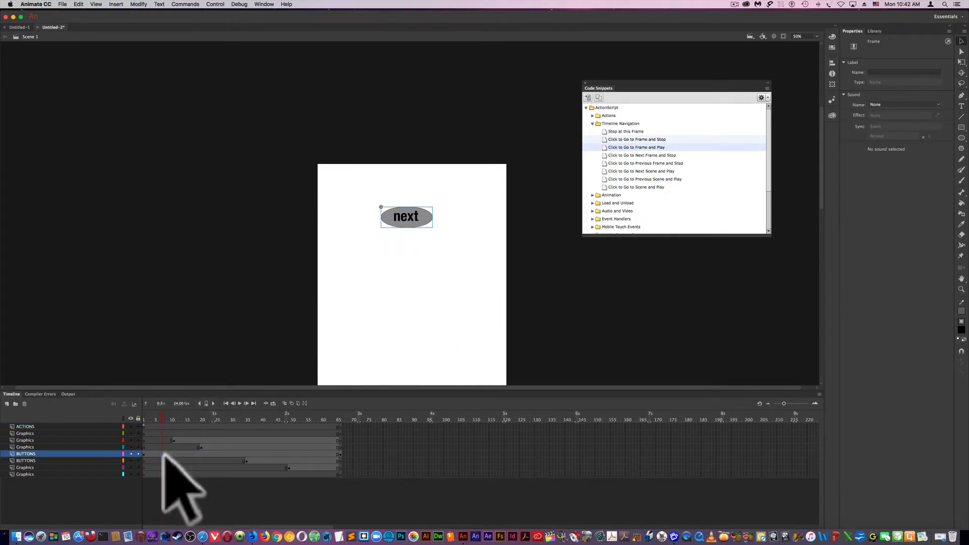
{"action": "right_click", "coordinate": [163, 454]}
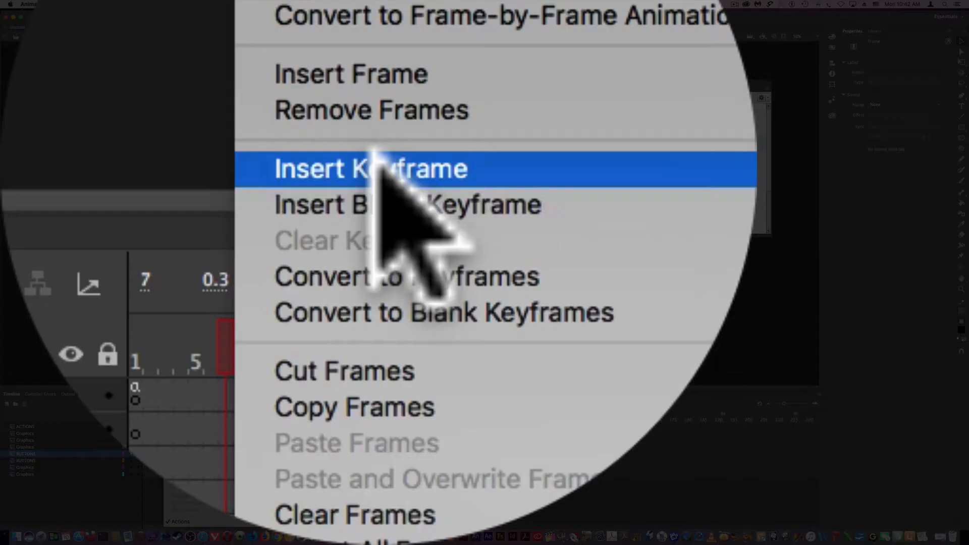
{"action": "left_click", "coordinate": [371, 170]}
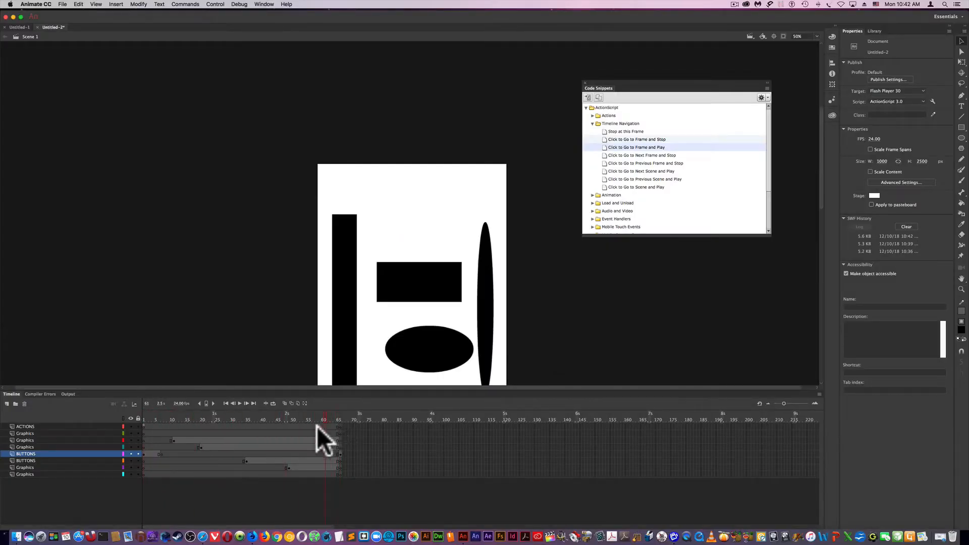
{"action": "left_click", "coordinate": [325, 422]}
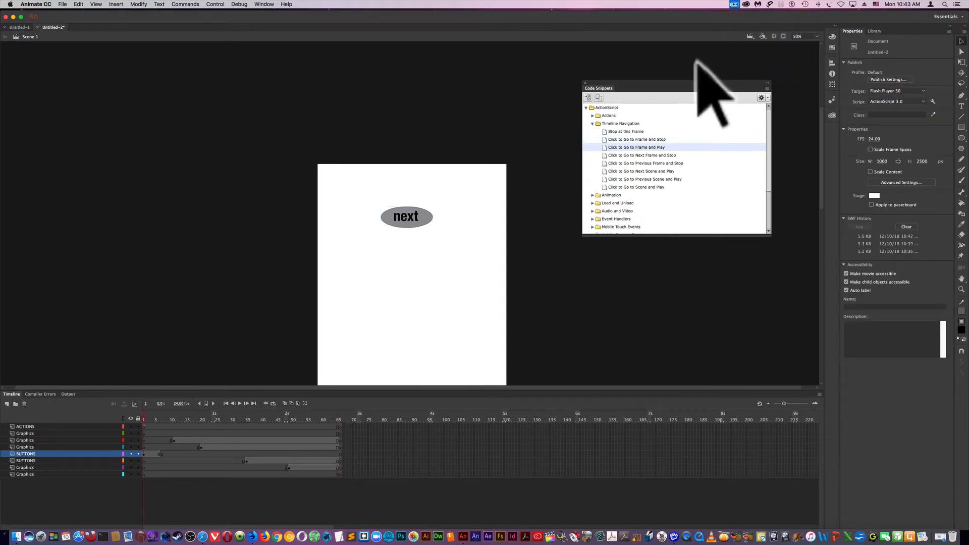
{"action": "mouse_move", "coordinate": [215, 418]}
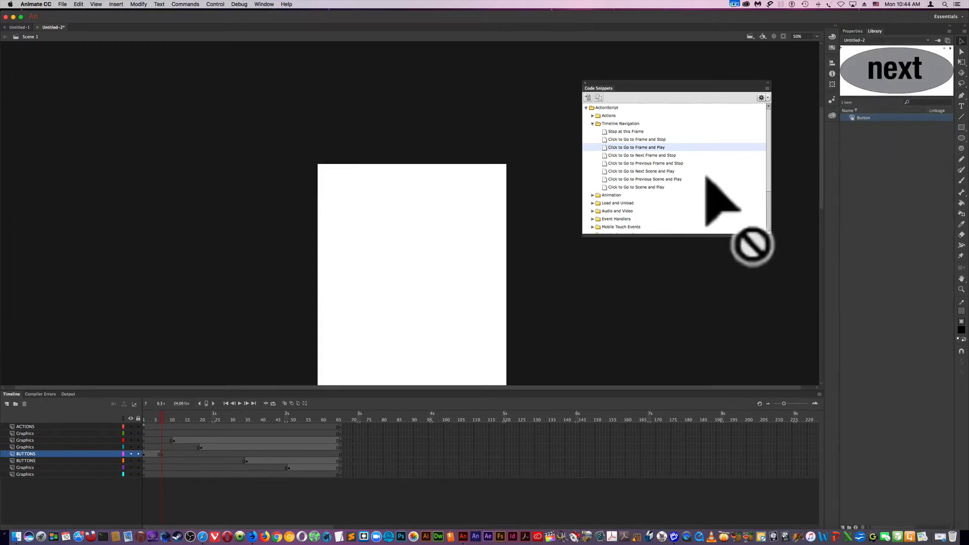
Drag a next button from the Library onto the stage and select it.
{"action": "left_click_drag", "start_coordinate": [896, 69], "coordinate": [400, 249]}
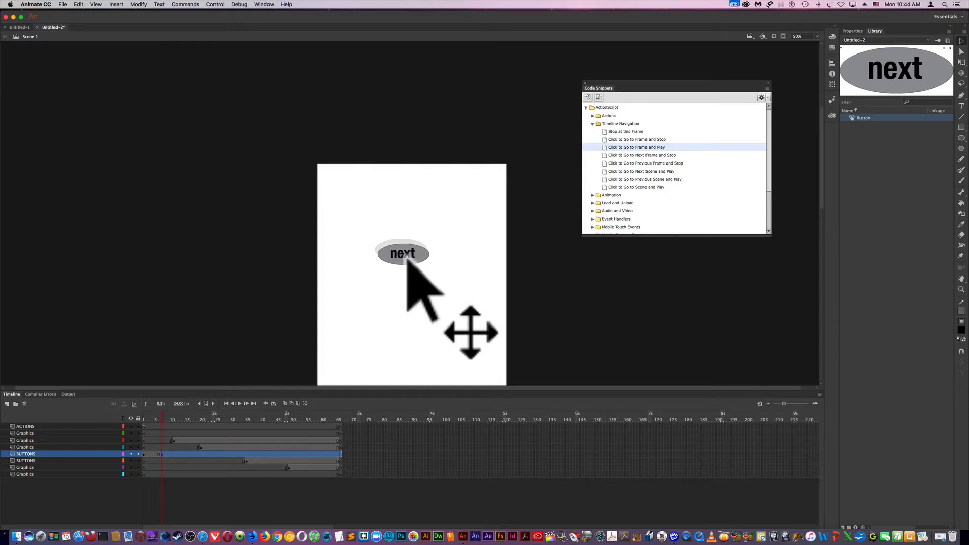
{"action": "left_click", "coordinate": [403, 254]}
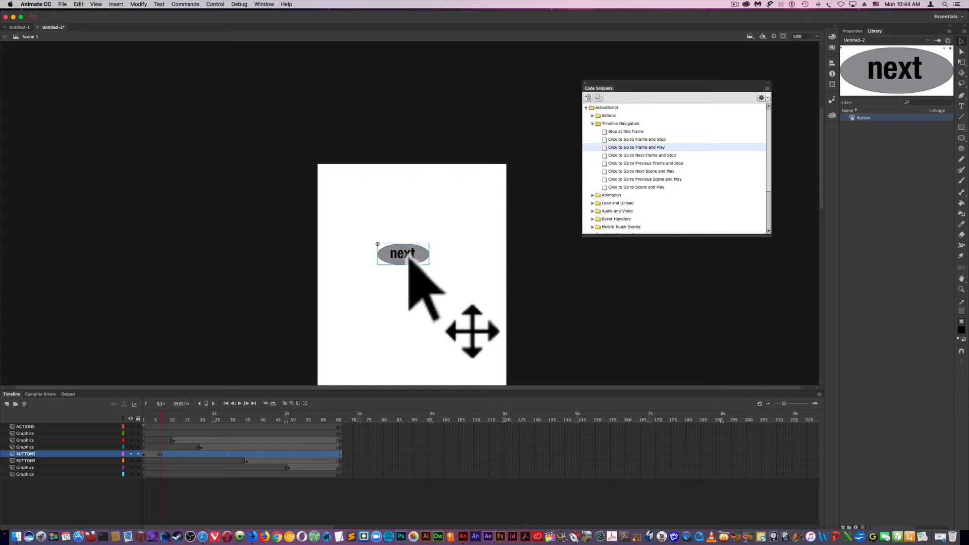
{"action": "mouse_move", "coordinate": [409, 285]}
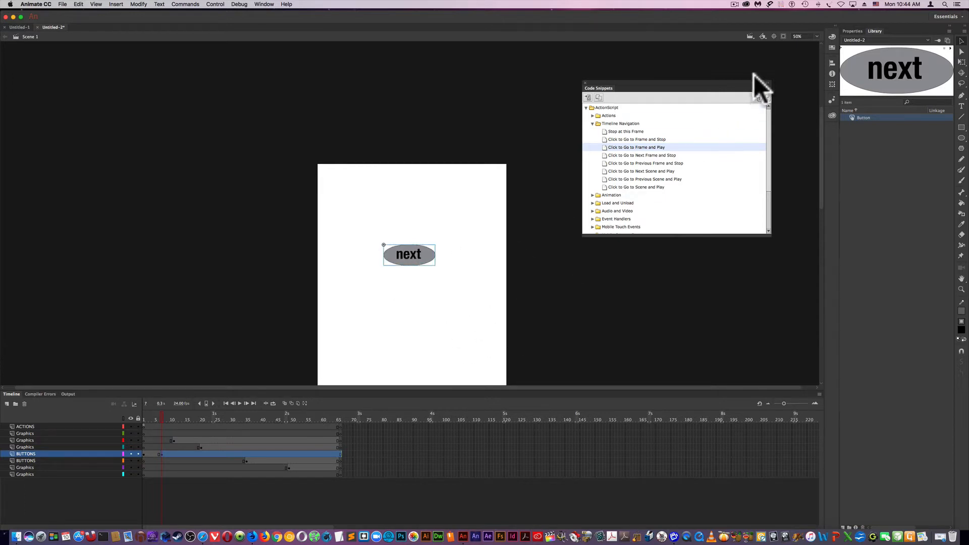
Name the new button instance btnSecond in the Properties panel.
{"action": "left_click", "coordinate": [854, 31]}
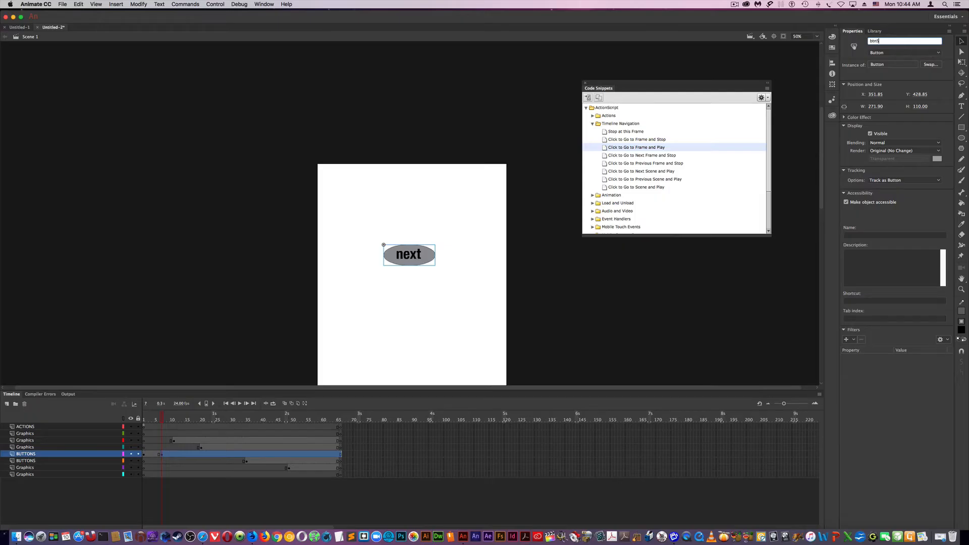
{"action": "type", "text": "btnSecond"}
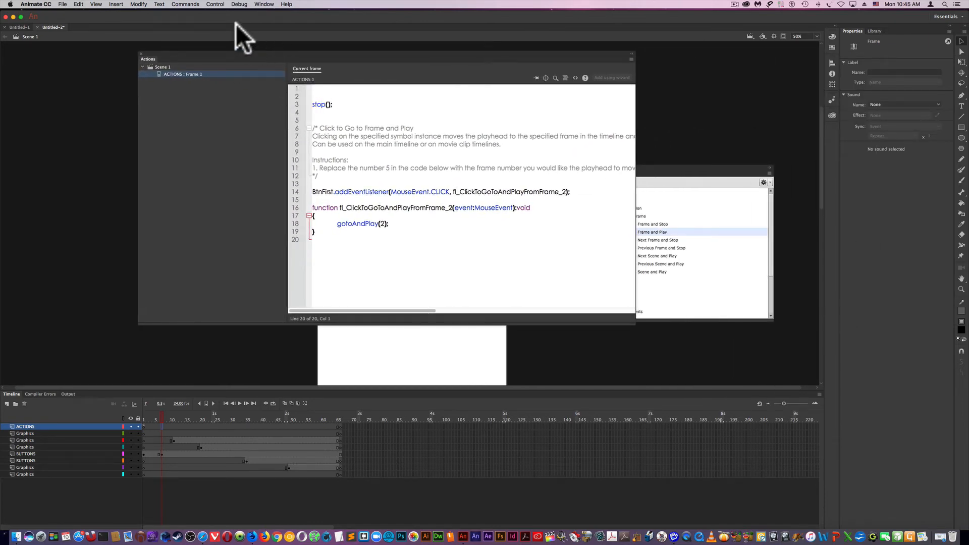
Close the Actions panel through the Window menu.
{"action": "left_click", "coordinate": [263, 4]}
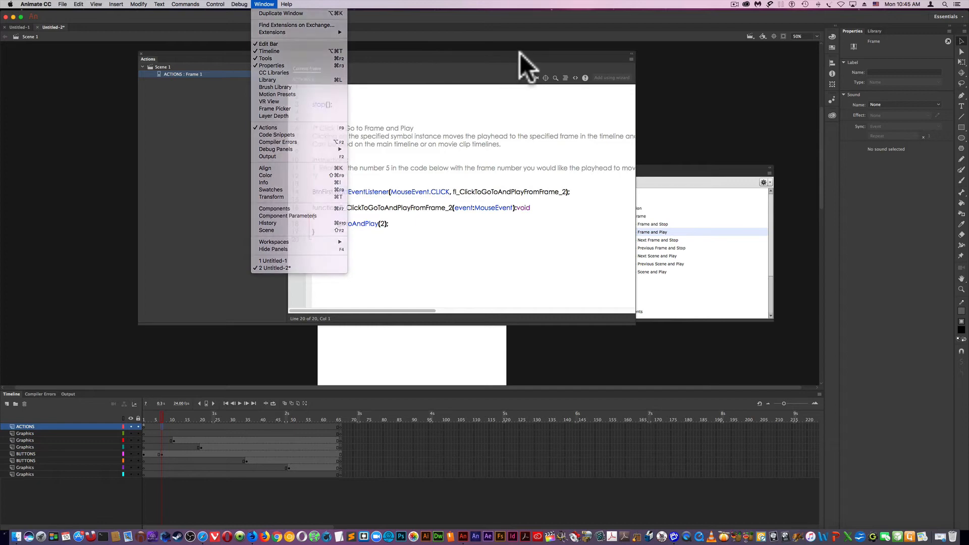
{"action": "left_click", "coordinate": [263, 4]}
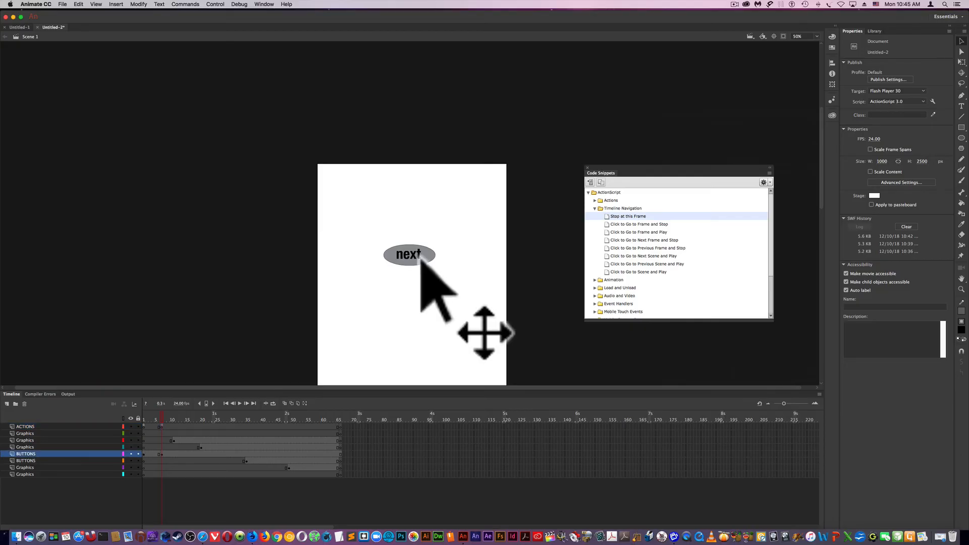
Add the 'Click to Go to Frame and Play' snippet for btnSecond, changing gotoAndPlay(5) to 8.
{"action": "left_click", "coordinate": [410, 255]}
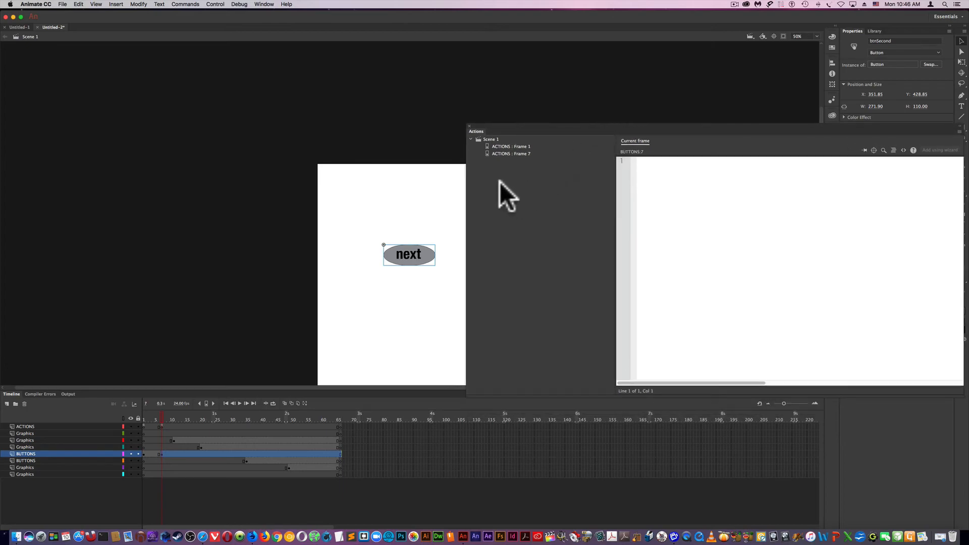
{"action": "mouse_move", "coordinate": [494, 247]}
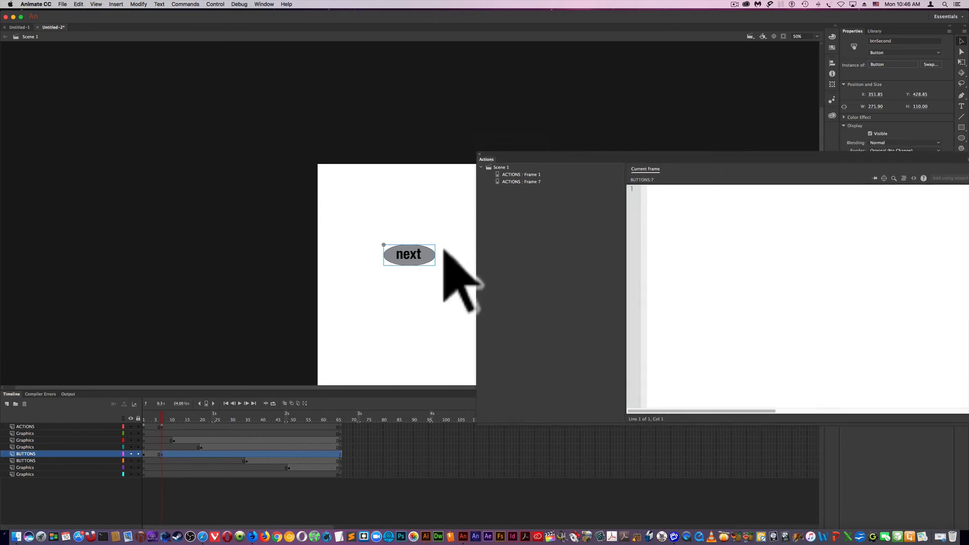
{"action": "left_click_drag", "start_coordinate": [486, 159], "coordinate": [383, 106]}
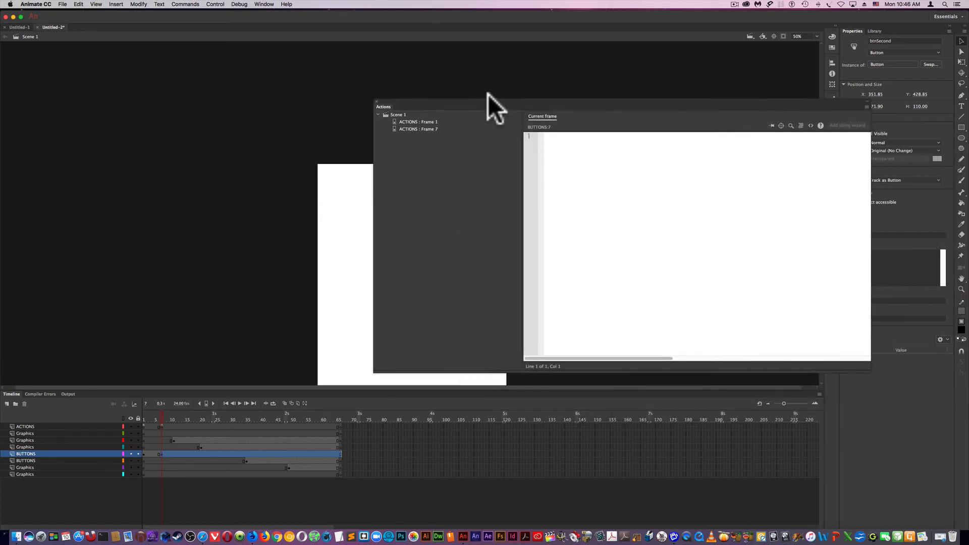
{"action": "left_click", "coordinate": [801, 126]}
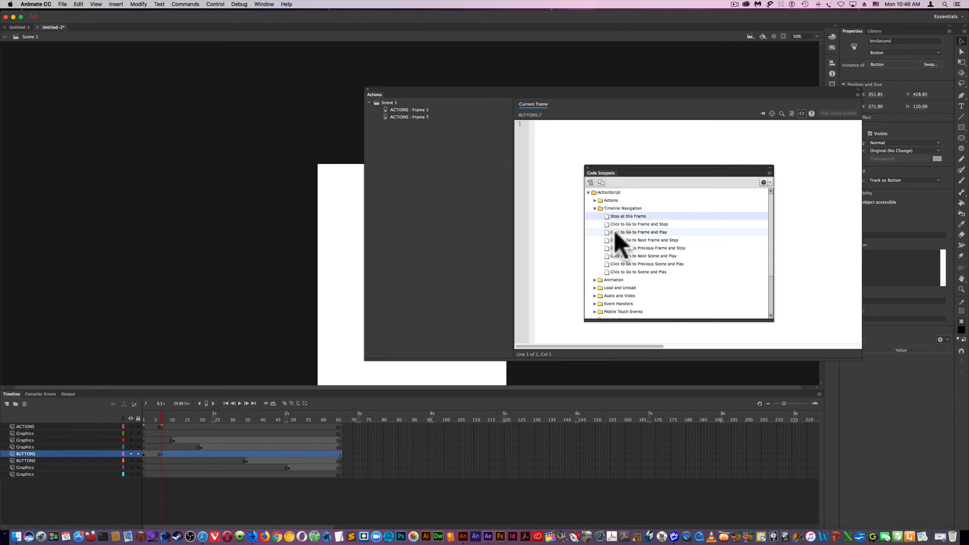
{"action": "mouse_move", "coordinate": [606, 241]}
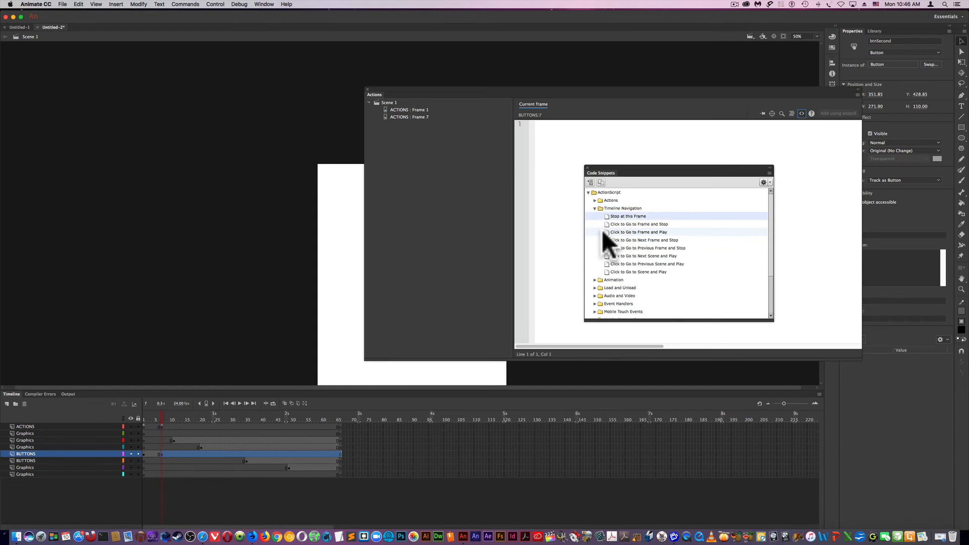
{"action": "double_click", "coordinate": [638, 232]}
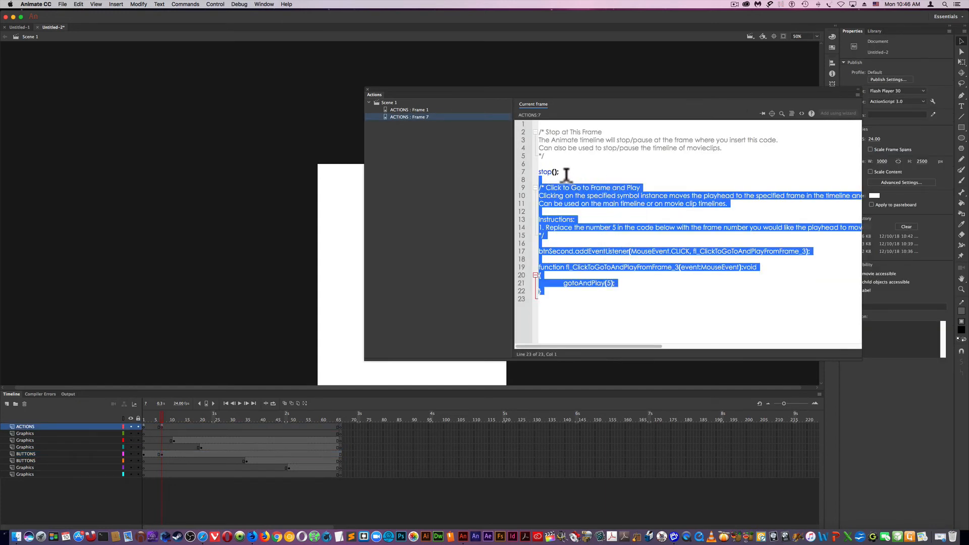
{"action": "left_click", "coordinate": [612, 267]}
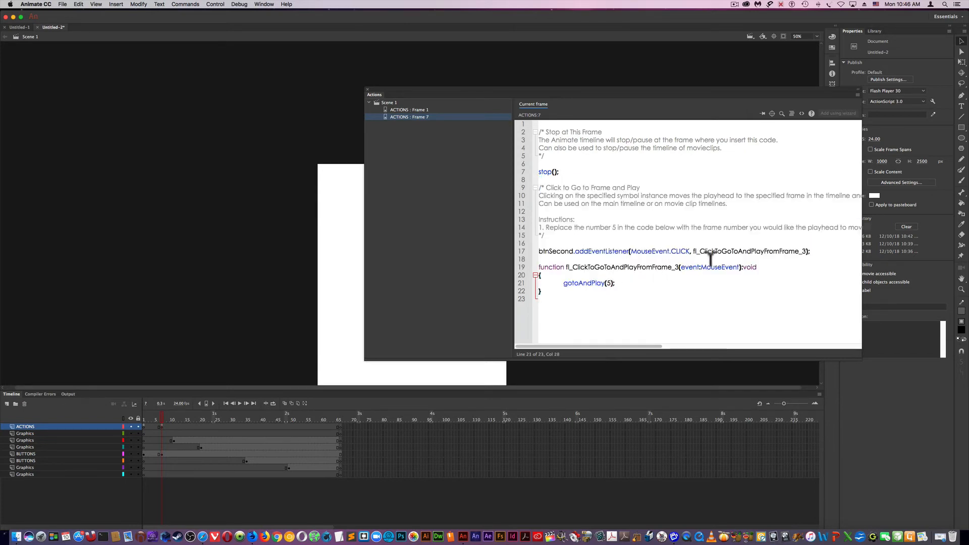
{"action": "key", "text": "Backspace"}
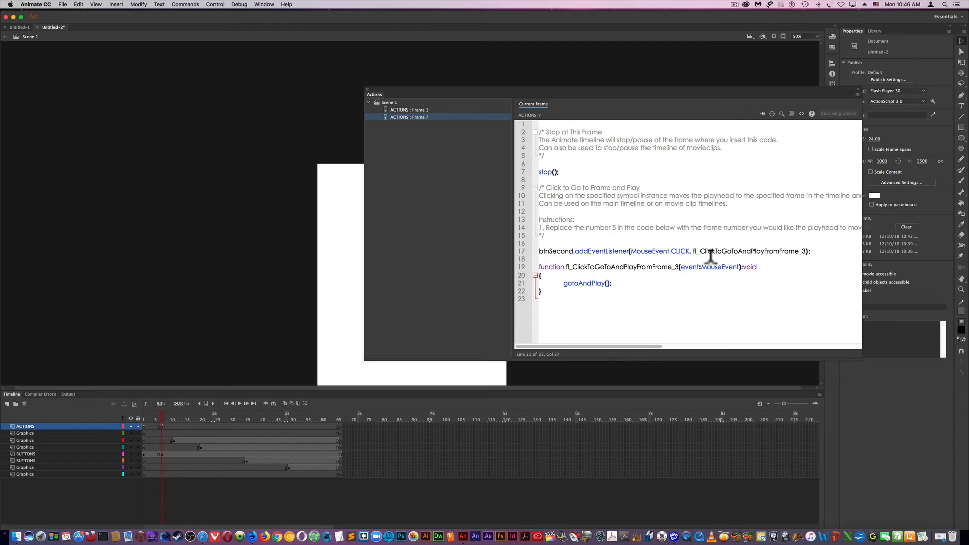
{"action": "type", "text": "8"}
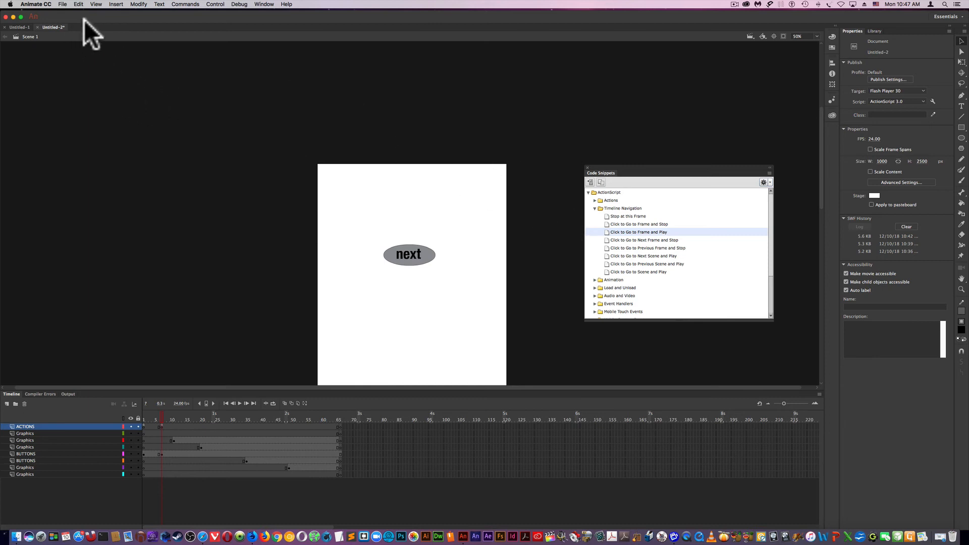
{"action": "mouse_move", "coordinate": [222, 18]}
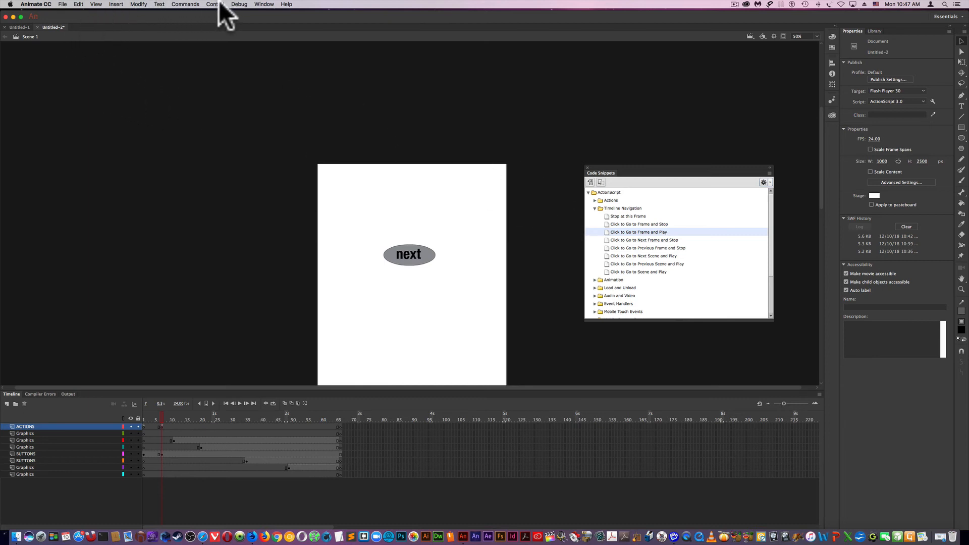
Run Control > Test on the movie, then return to the Animate document.
{"action": "left_click", "coordinate": [214, 4]}
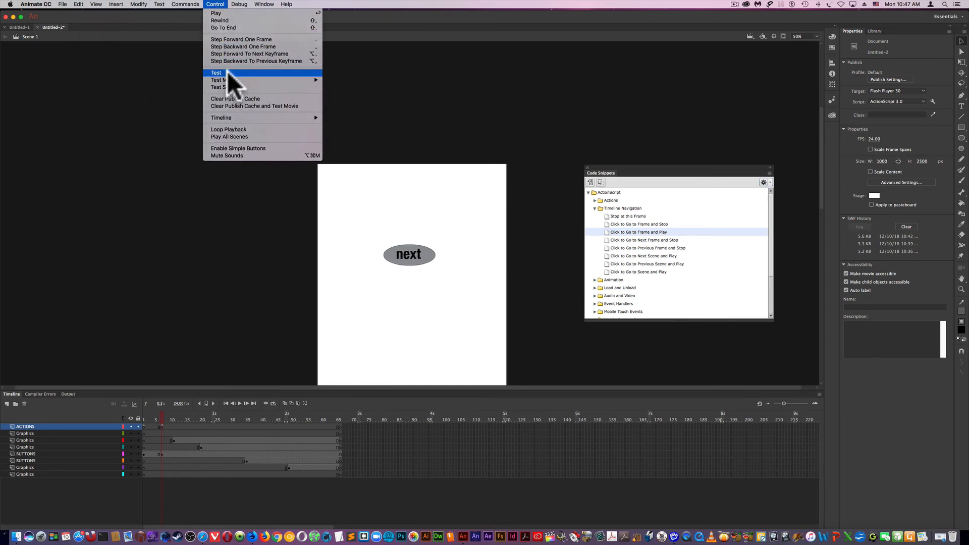
{"action": "left_click", "coordinate": [216, 73]}
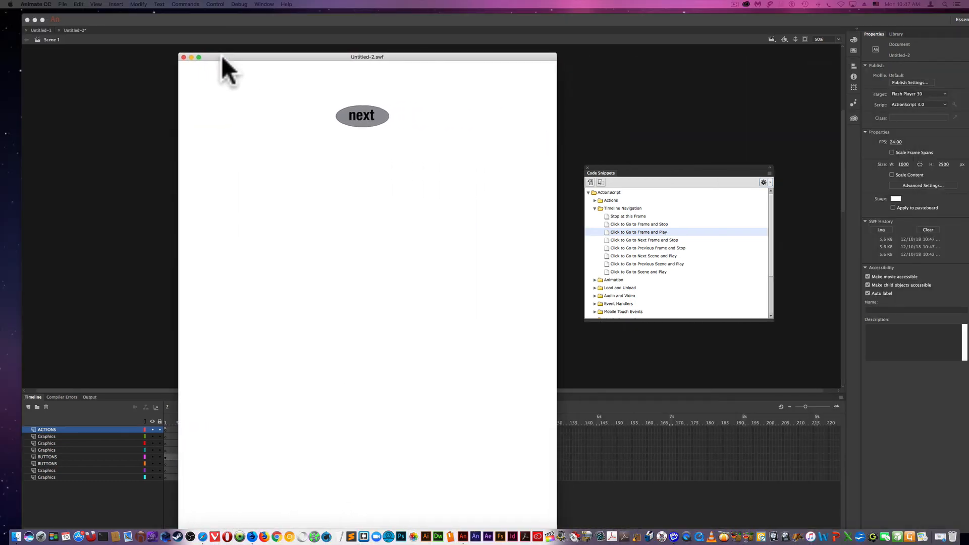
{"action": "mouse_move", "coordinate": [362, 130]}
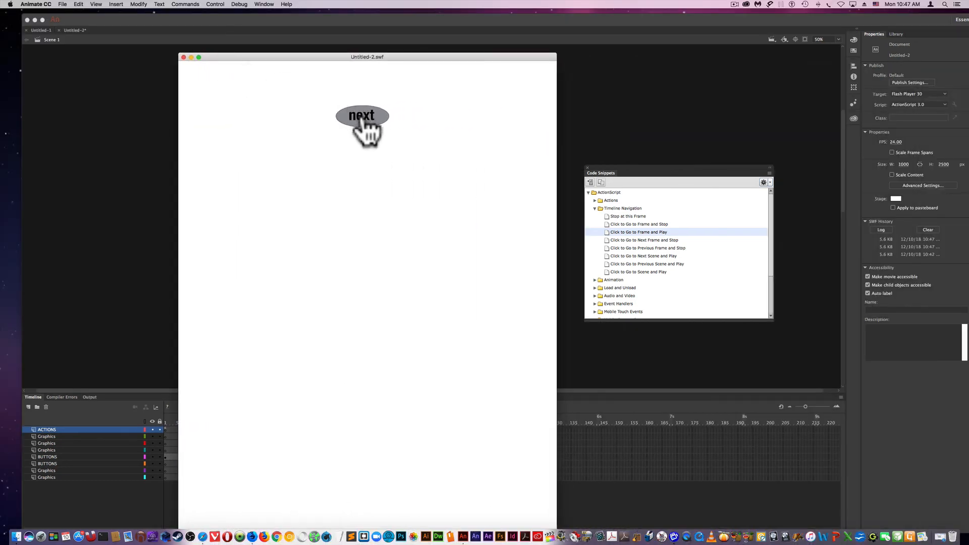
{"action": "mouse_move", "coordinate": [375, 83]}
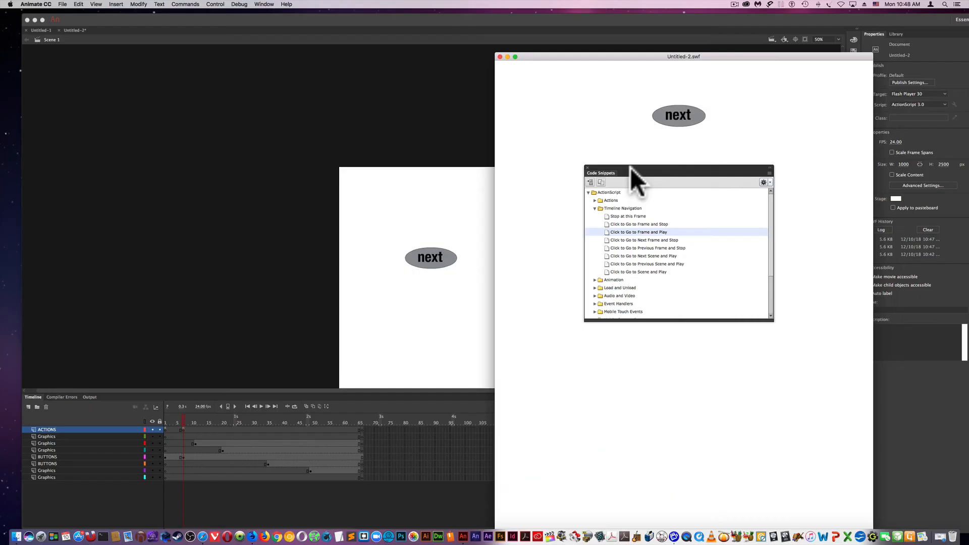
{"action": "left_click", "coordinate": [431, 258]}
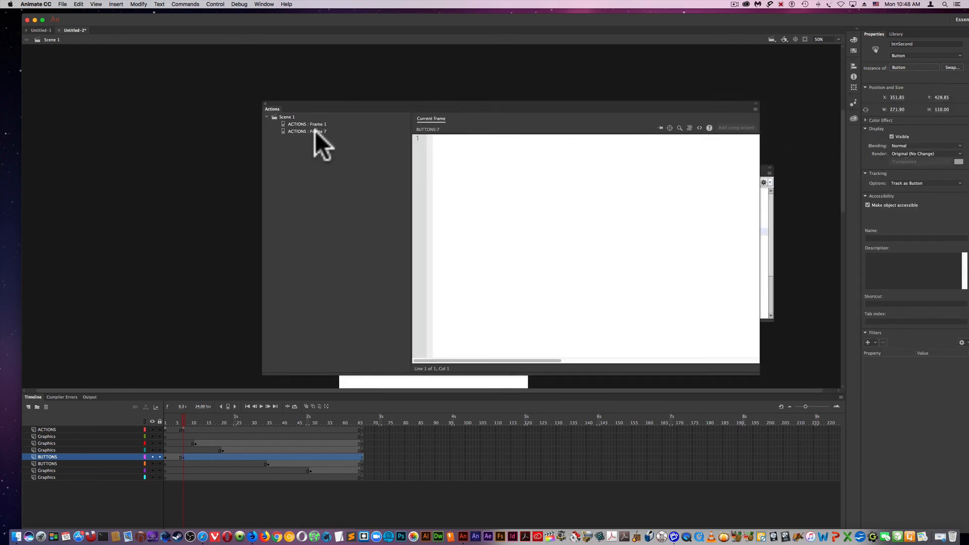
Show the ACTIONS : Frame 7 script with stop() and gotoAndPlay(8).
{"action": "left_click", "coordinate": [305, 131]}
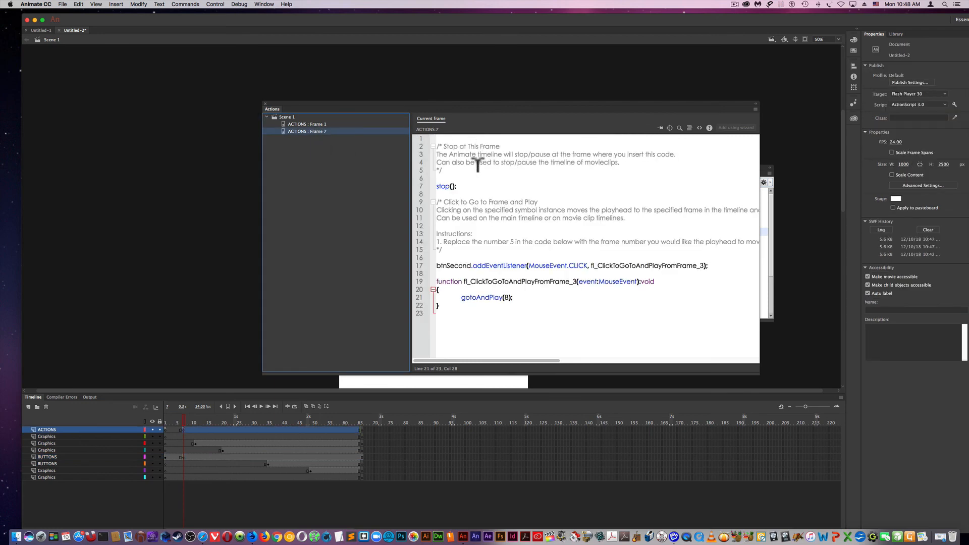
{"action": "mouse_move", "coordinate": [471, 278]}
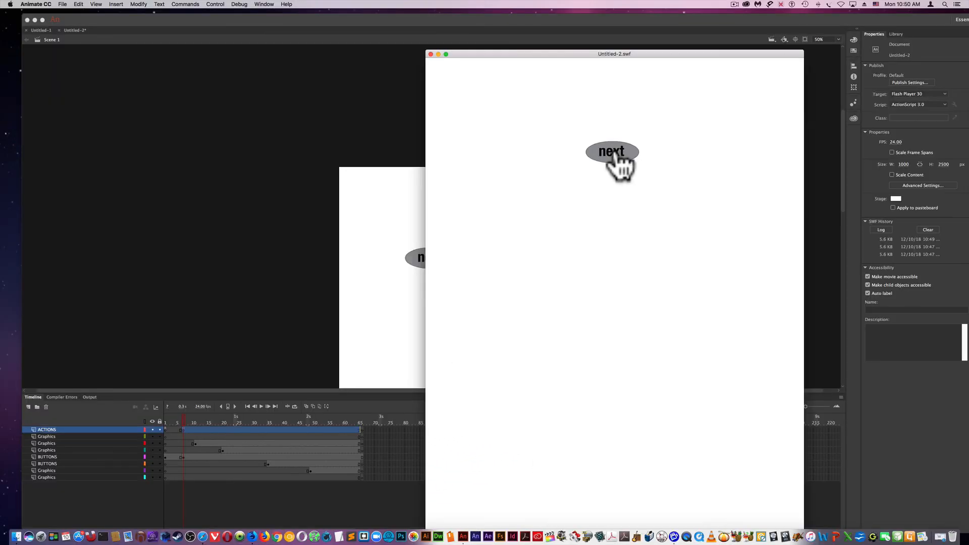
Click the next button in the test SWF and move the test window aside.
{"action": "left_click", "coordinate": [612, 152]}
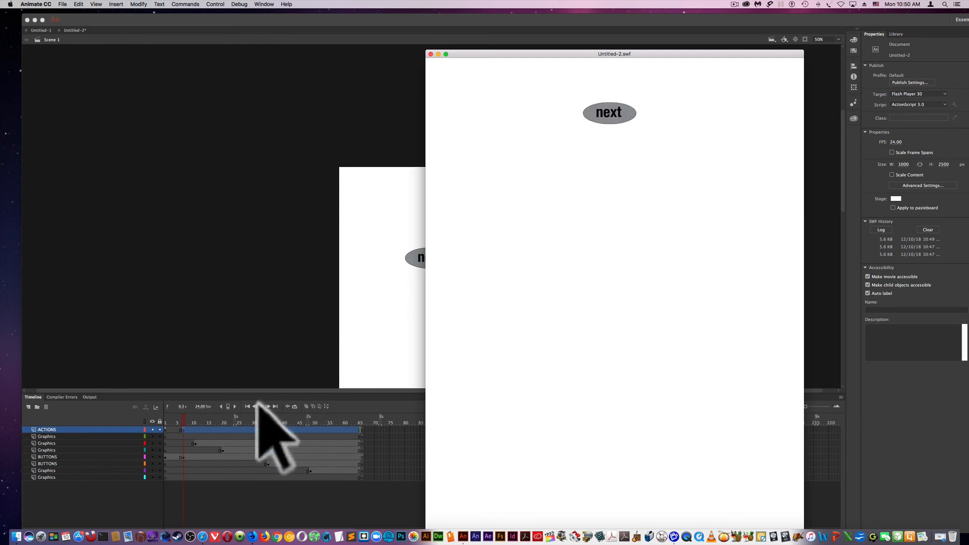
{"action": "mouse_move", "coordinate": [373, 465]}
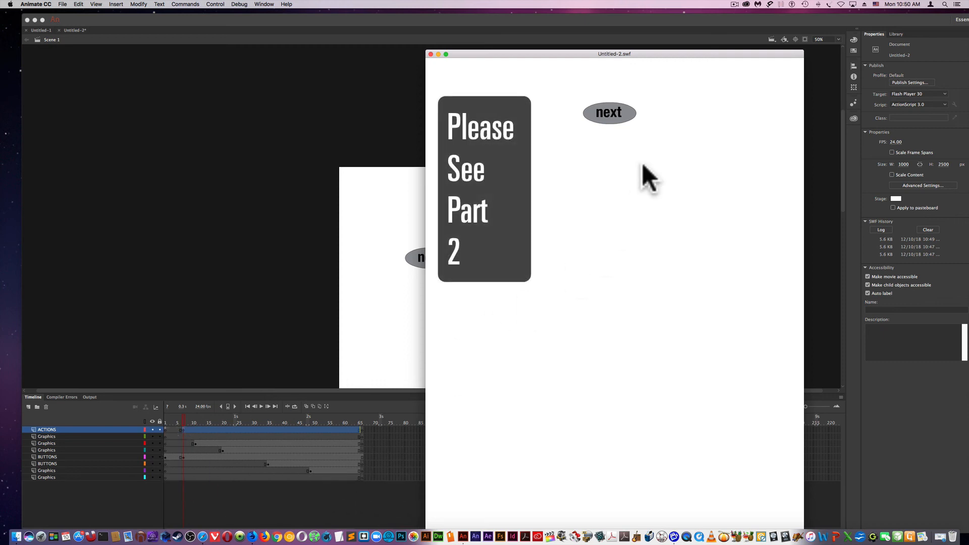
{"action": "left_click_drag", "start_coordinate": [615, 54], "coordinate": [638, 43]}
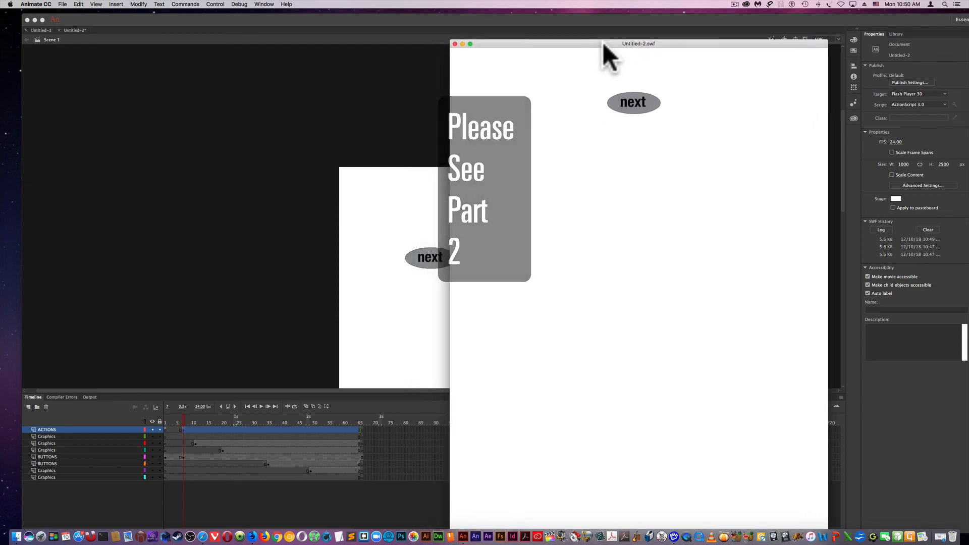